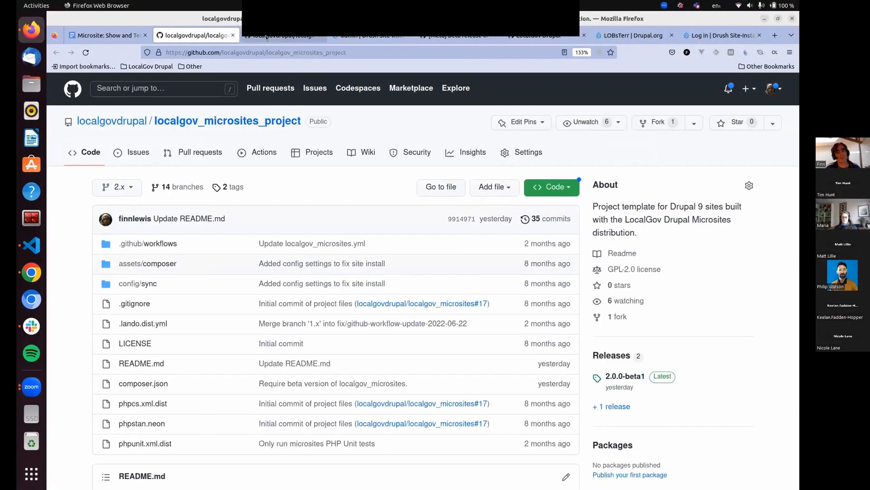
{"action": "mouse_move", "coordinate": [112, 121]}
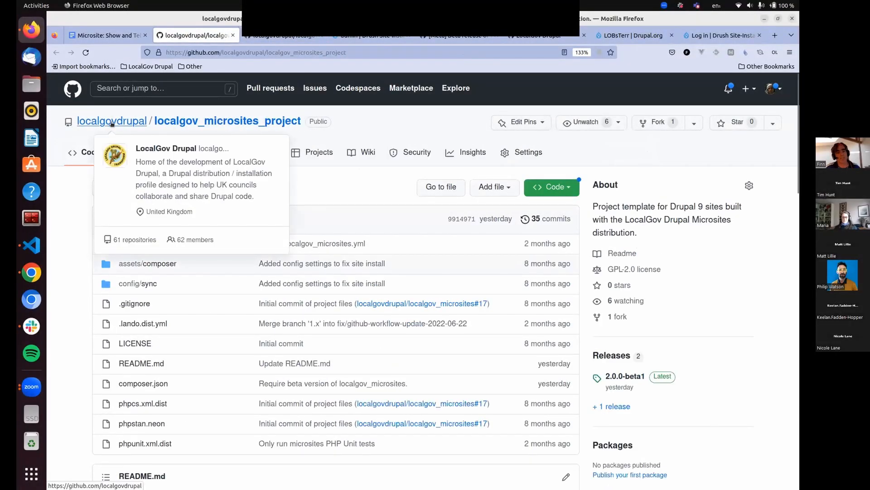
Step: Browse the localgov_microsites repository README on the LocalGov Drupal GitHub organisation
{"action": "left_click", "coordinate": [111, 121]}
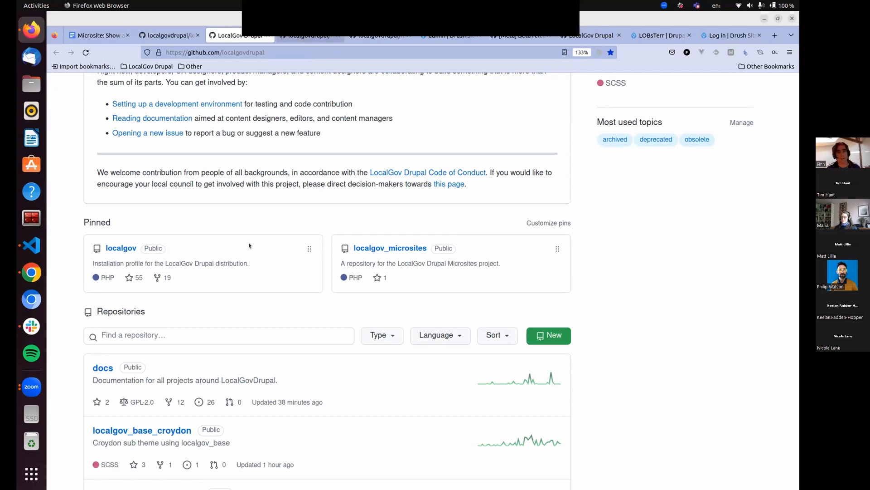
{"action": "left_click", "coordinate": [390, 249]}
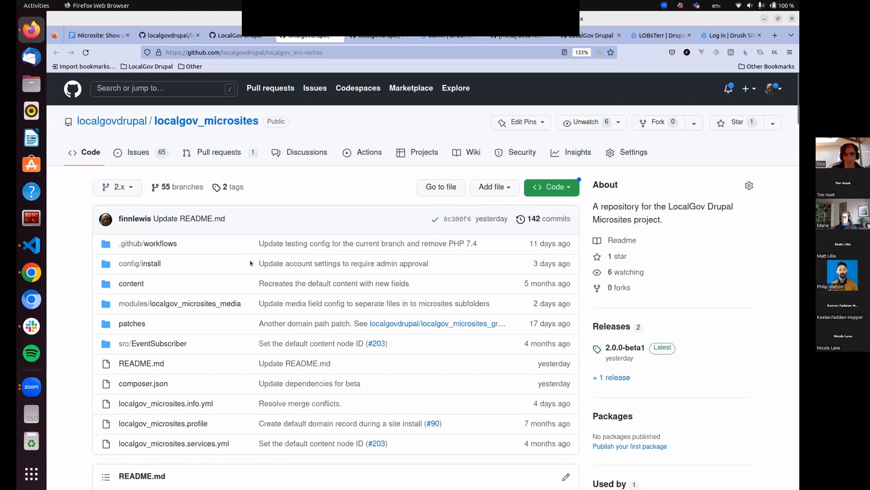
{"action": "scroll", "scroll_direction": "down", "scroll_amount": 3}
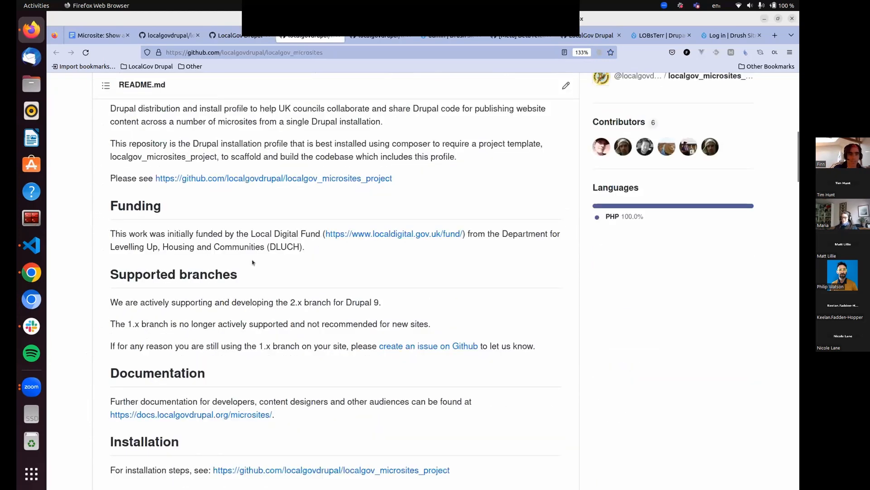
{"action": "scroll", "scroll_direction": "down", "scroll_amount": 3}
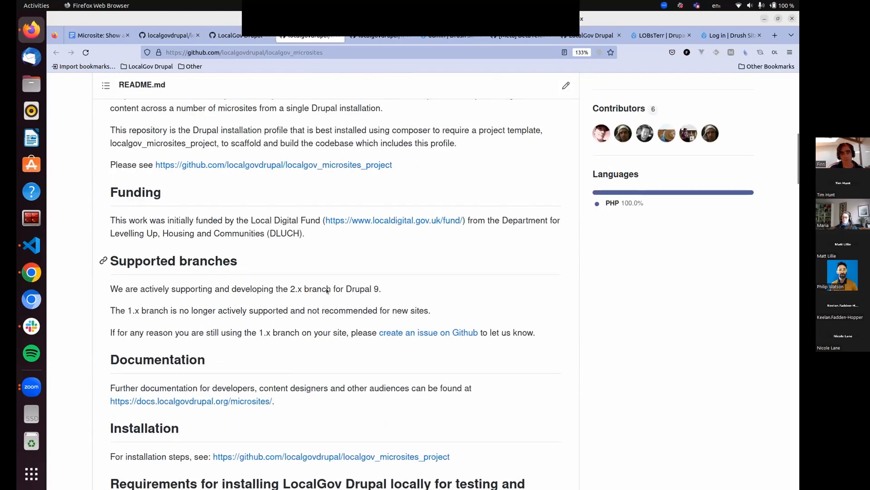
{"action": "scroll", "scroll_direction": "down", "scroll_amount": 3}
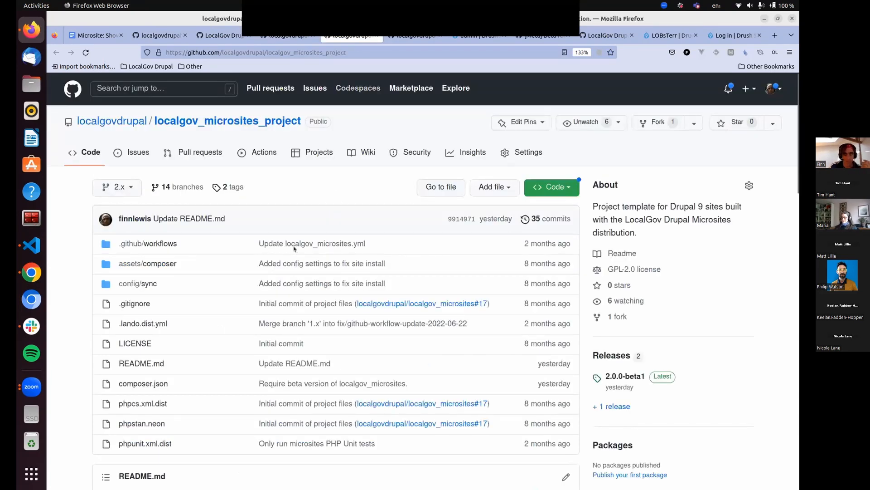
Step: Finish reading the README, then run lando drush uli for a one-time admin login link
{"action": "scroll", "scroll_direction": "down", "scroll_amount": 3}
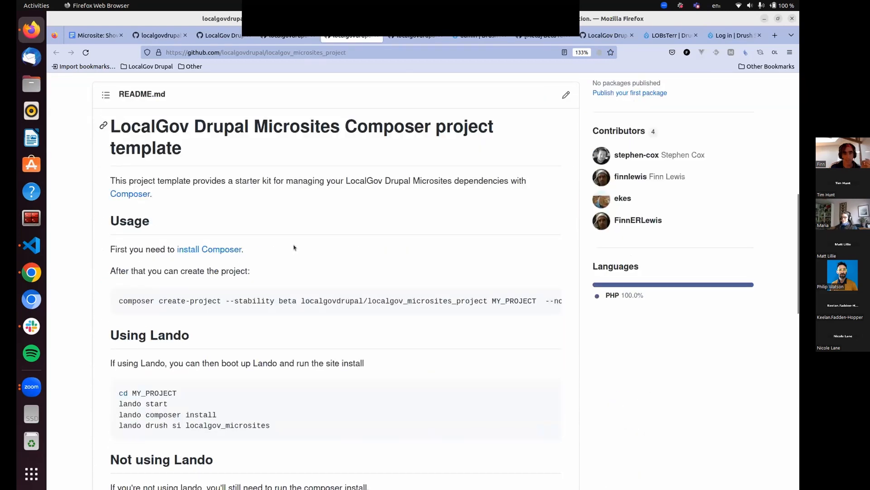
{"action": "scroll", "scroll_direction": "down", "scroll_amount": 3}
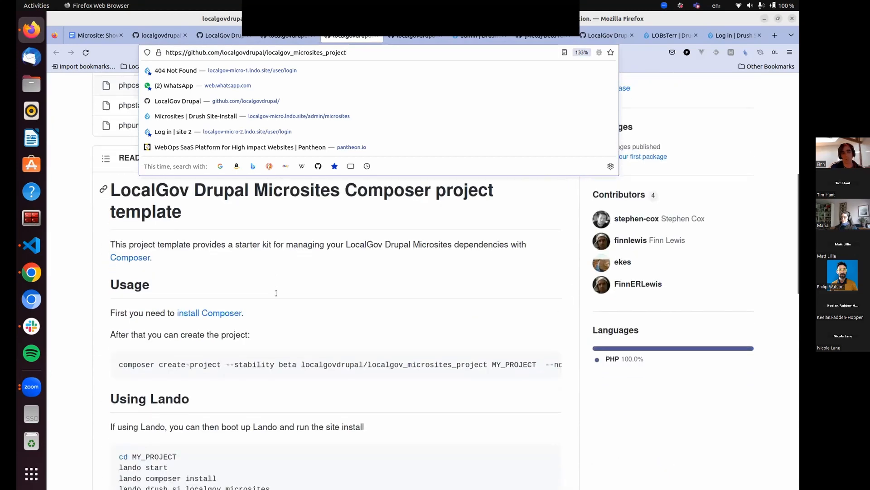
{"action": "scroll", "scroll_direction": "down", "scroll_amount": 3}
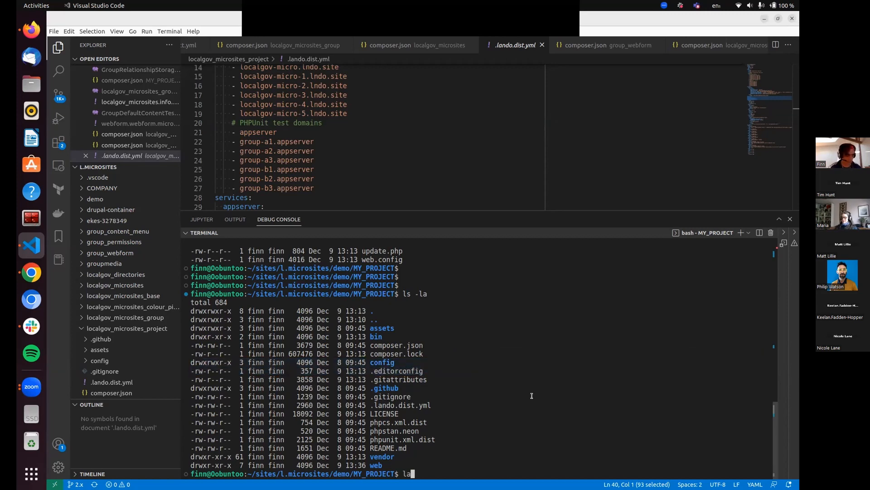
{"action": "type", "text": "lando drush u"}
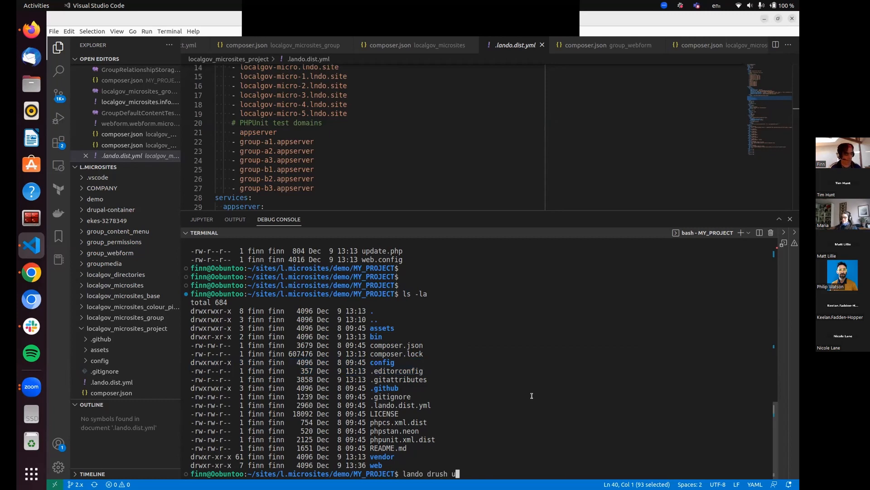
{"action": "type", "text": "li"}
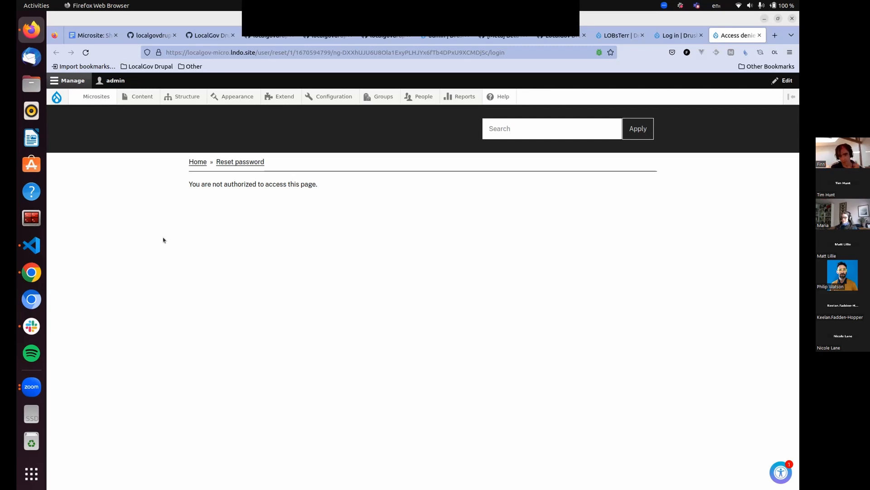
{"action": "mouse_move", "coordinate": [466, 336]}
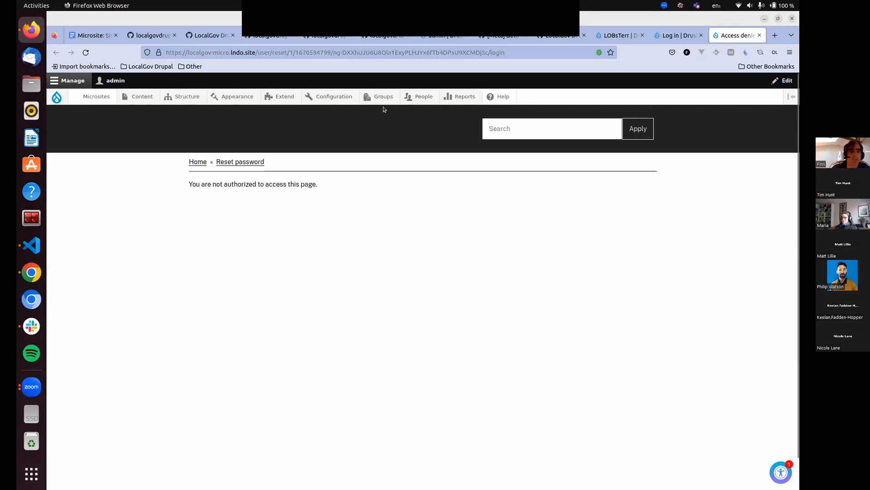
{"action": "mouse_move", "coordinate": [102, 130]}
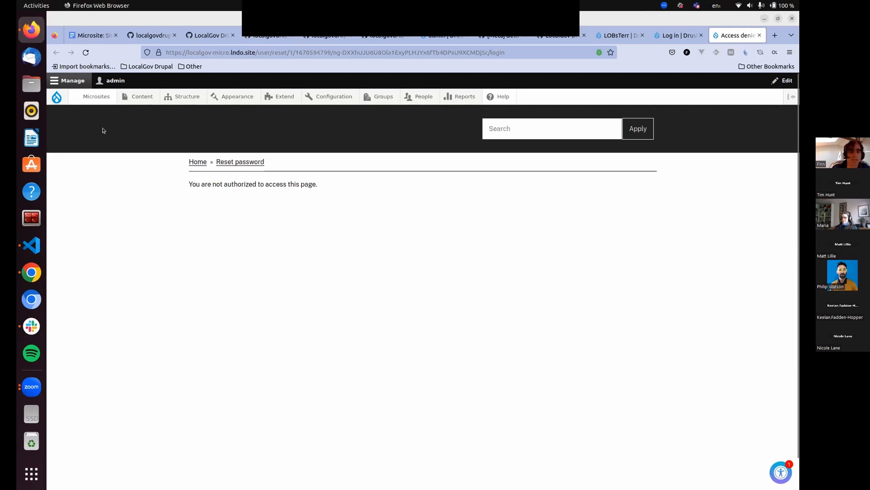
{"action": "left_click", "coordinate": [424, 96]}
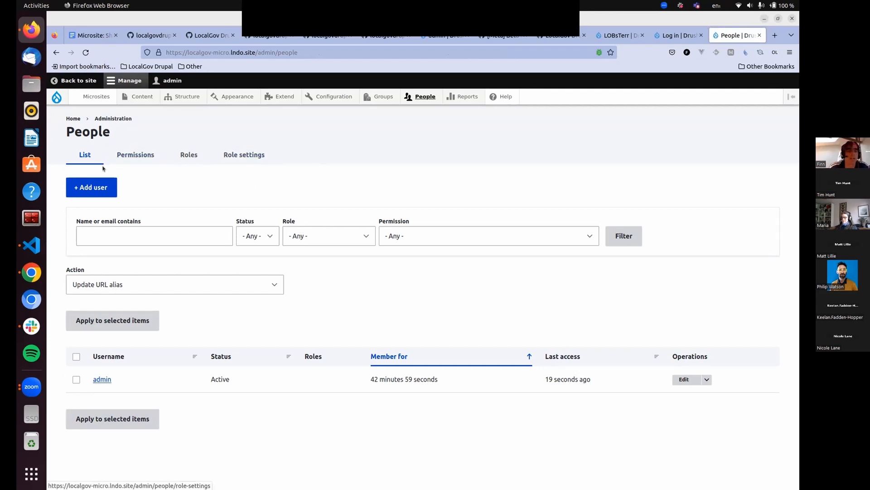
{"action": "left_click", "coordinate": [91, 186]}
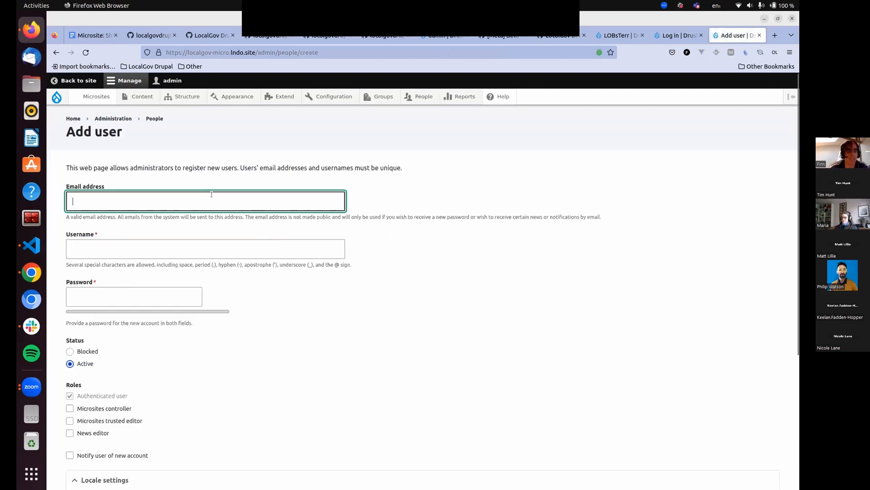
{"action": "type", "text": "controller@example.com"}
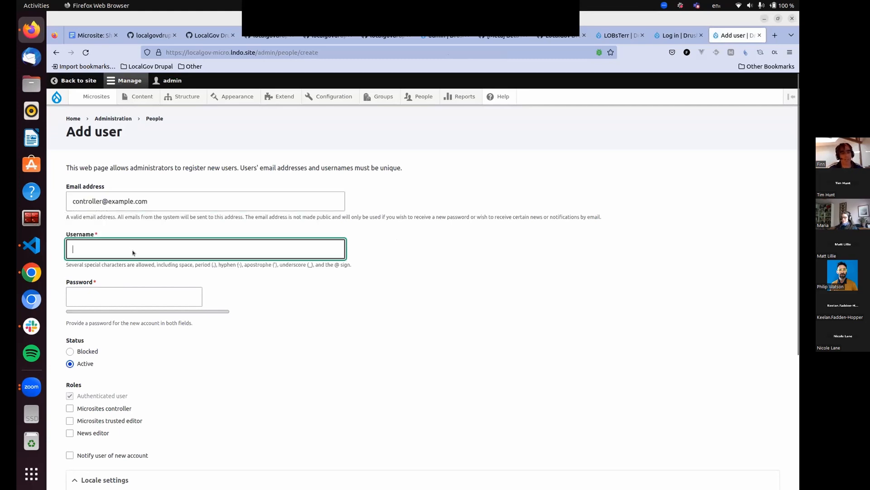
{"action": "type", "text": "controller"}
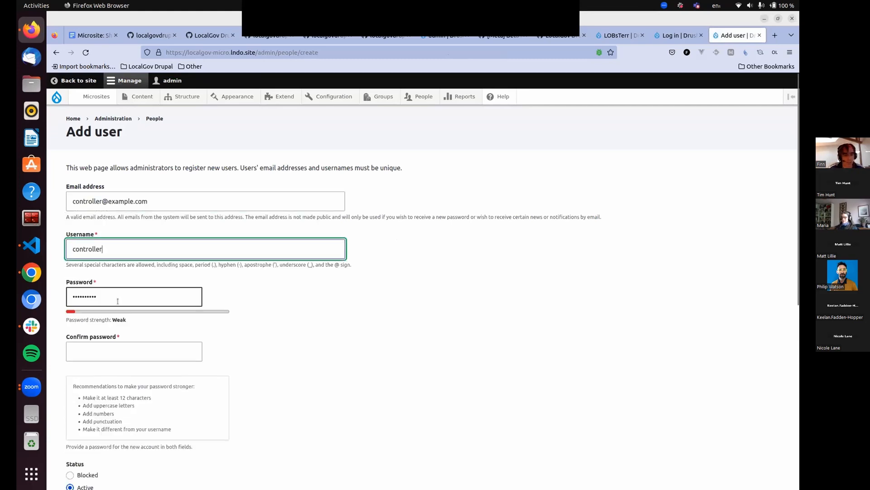
{"action": "left_click", "coordinate": [134, 350]}
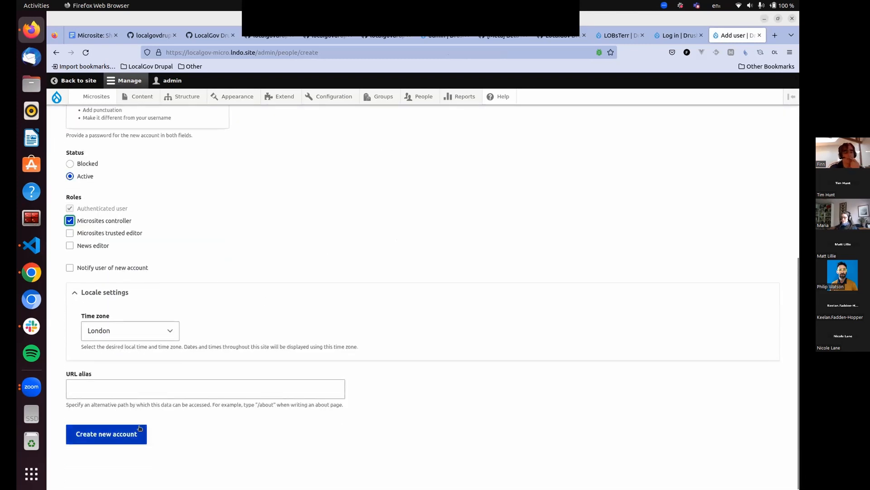
{"action": "left_click", "coordinate": [106, 433]}
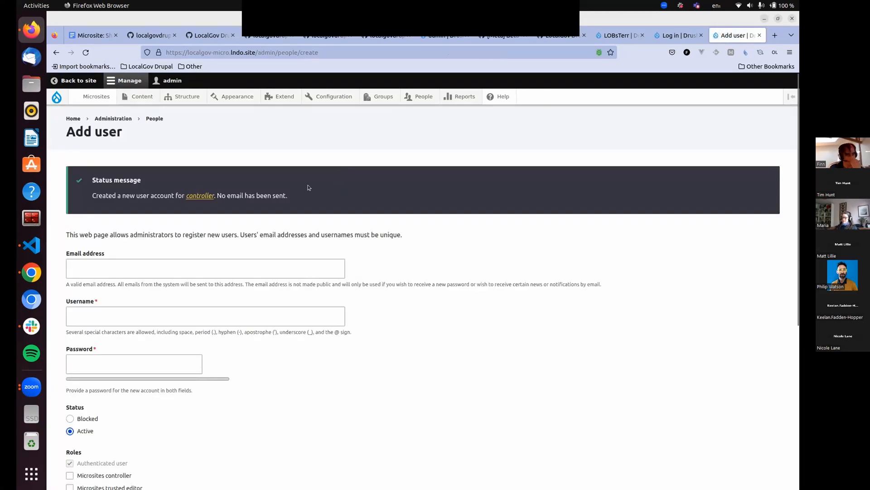
{"action": "left_click", "coordinate": [172, 81]}
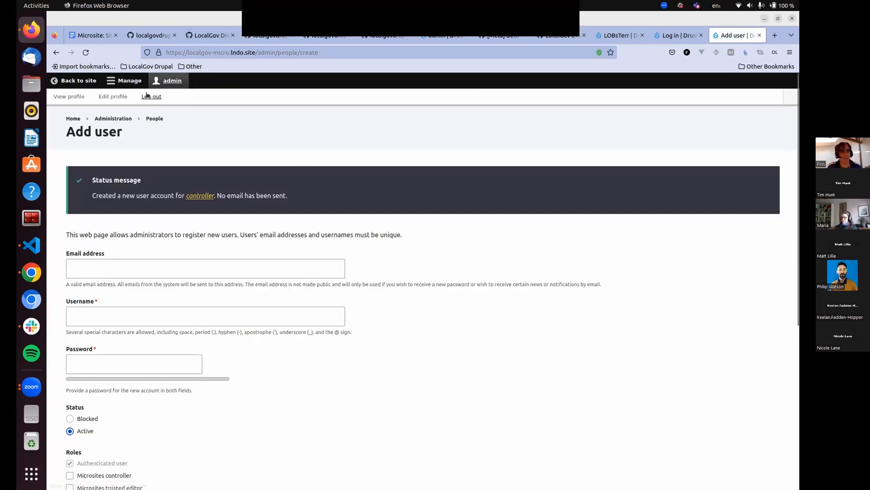
Step: Log out of admin, log in with the saved controller credentials and view the empty Microsites list
{"action": "left_click", "coordinate": [152, 96]}
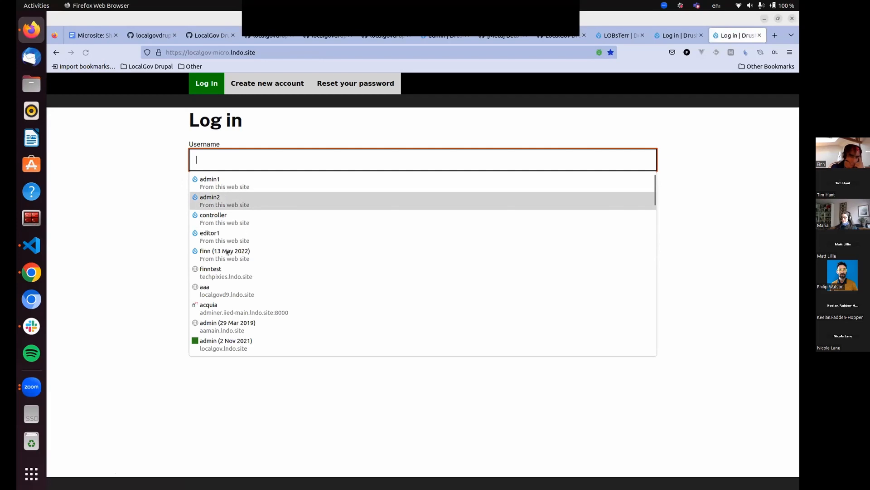
{"action": "left_click", "coordinate": [213, 218]}
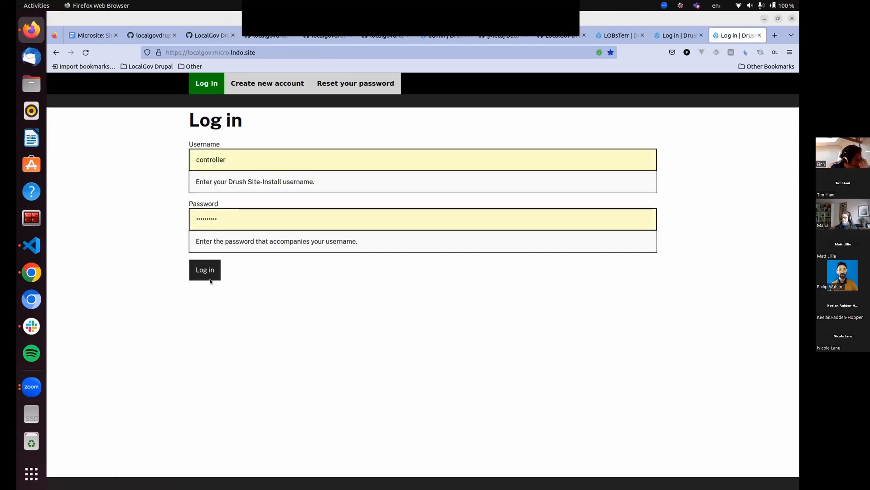
{"action": "mouse_move", "coordinate": [258, 272]}
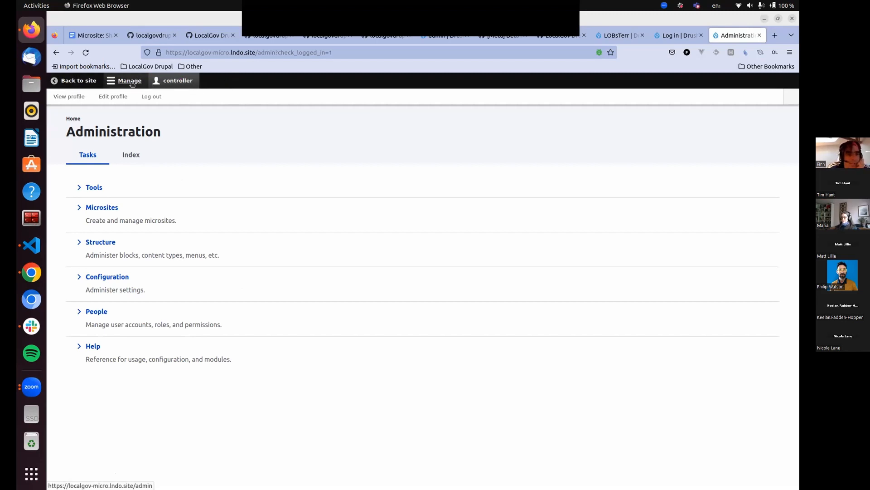
{"action": "left_click", "coordinate": [129, 80]}
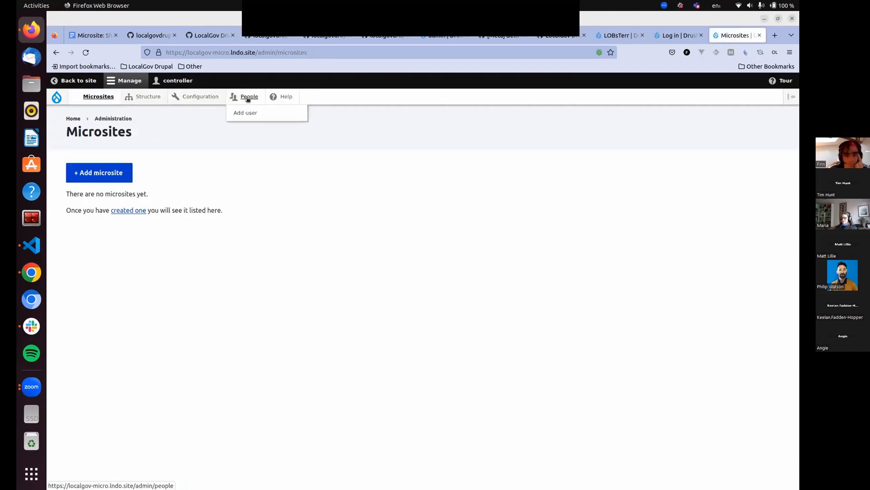
Step: Add user admin1 with email and matching passwords, no roles, then view the empty Microsites list
{"action": "left_click", "coordinate": [249, 96]}
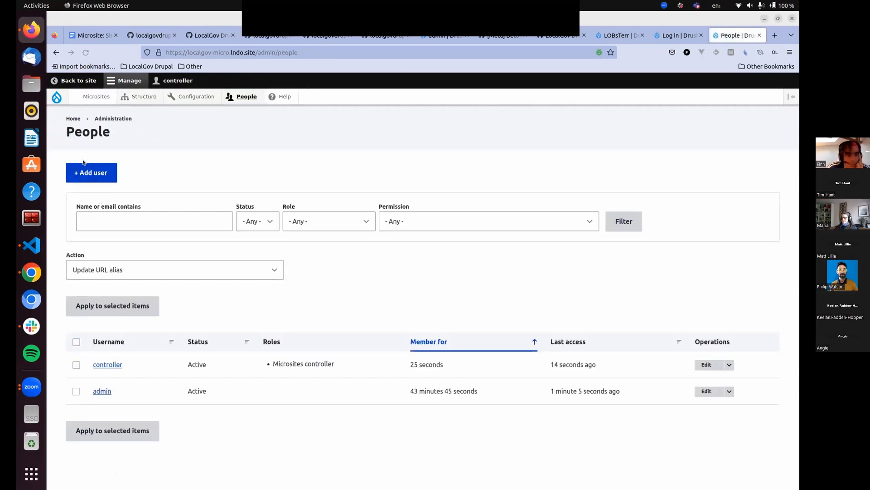
{"action": "left_click", "coordinate": [91, 173]}
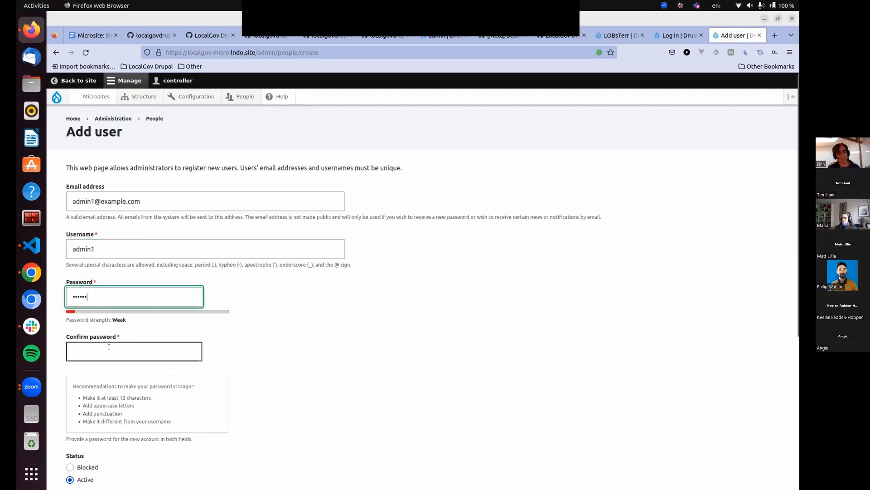
{"action": "type", "text": "••••••"}
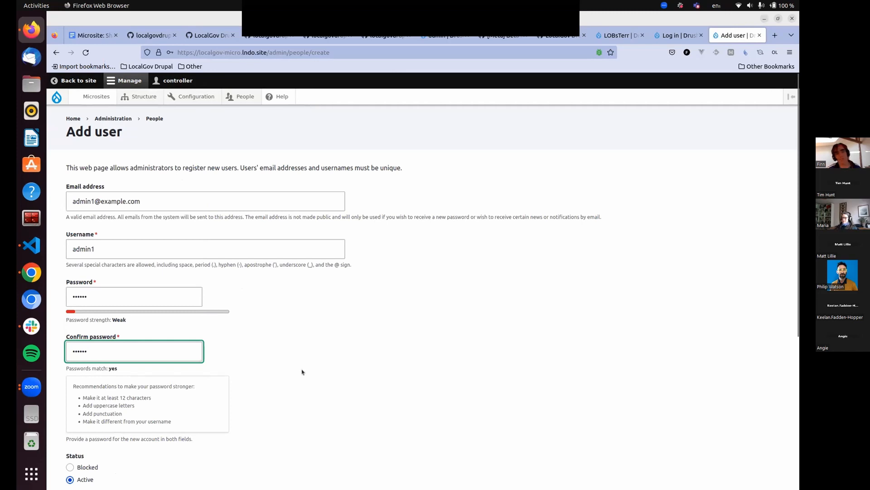
{"action": "scroll", "scroll_direction": "down", "scroll_amount": 3}
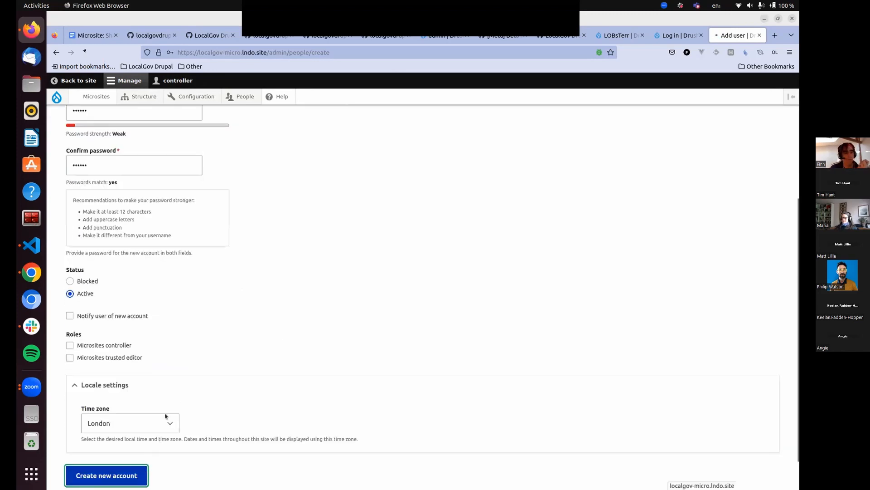
{"action": "left_click", "coordinate": [106, 475]}
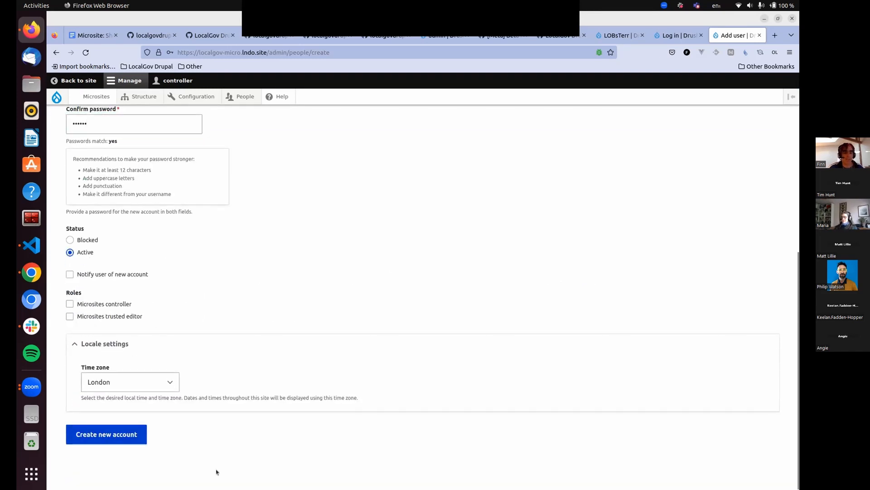
{"action": "left_click", "coordinate": [106, 433]}
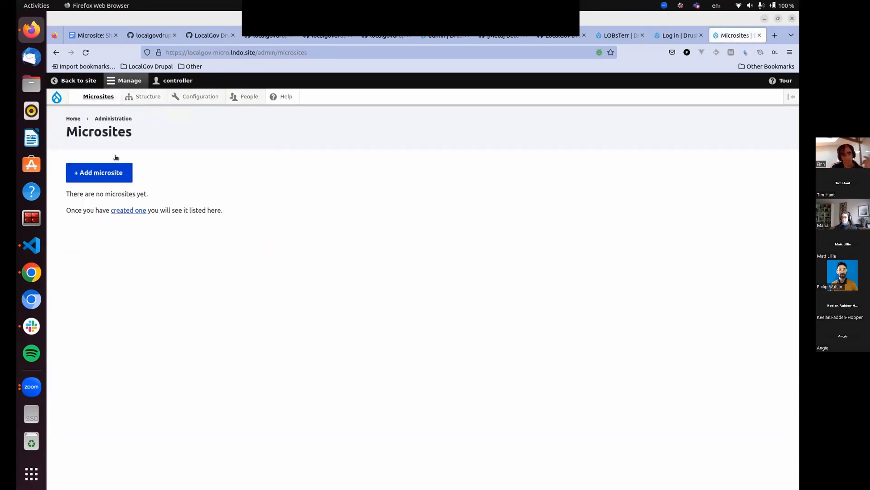
Step: Start a new microsite and name it site 1
{"action": "left_click", "coordinate": [99, 173]}
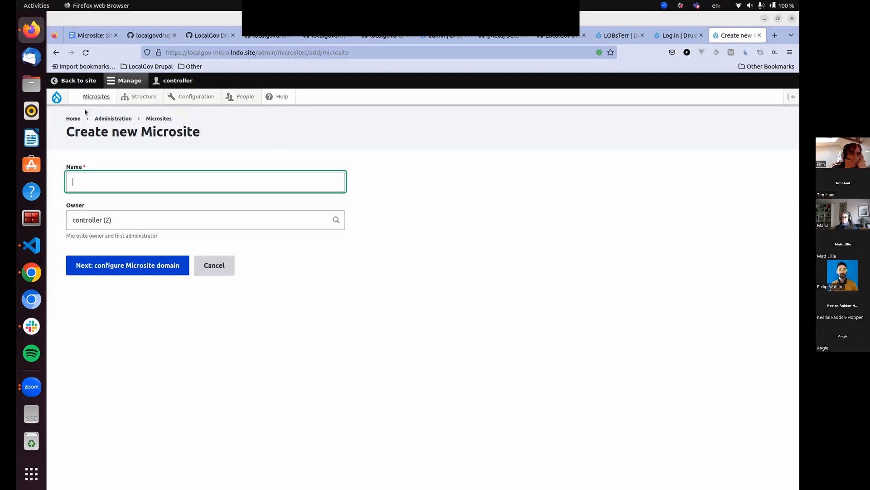
{"action": "left_click", "coordinate": [96, 96]}
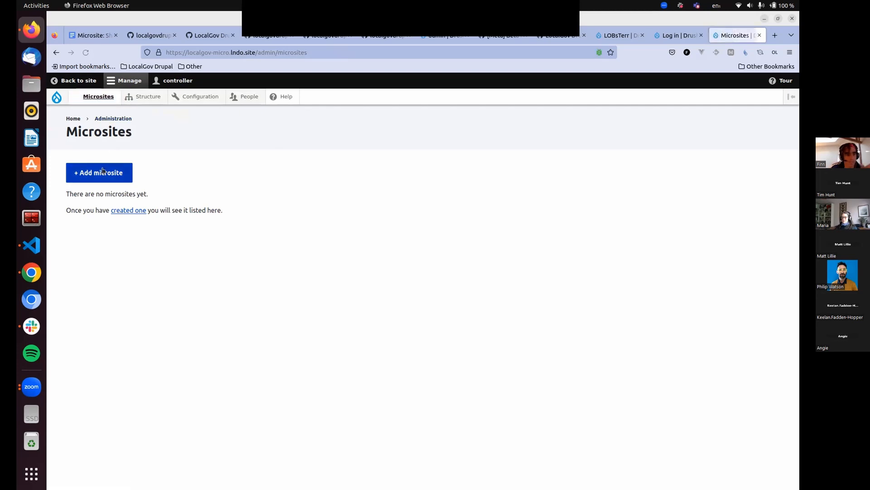
{"action": "left_click", "coordinate": [99, 173]}
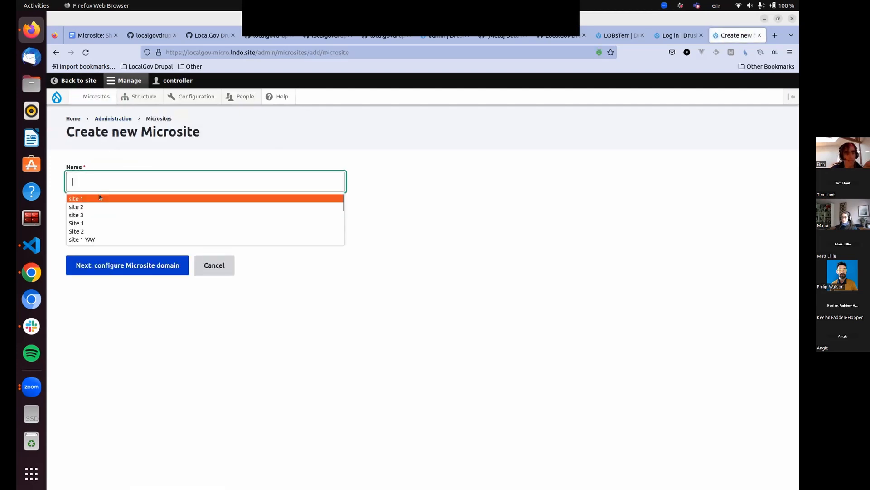
{"action": "left_click", "coordinate": [127, 265]}
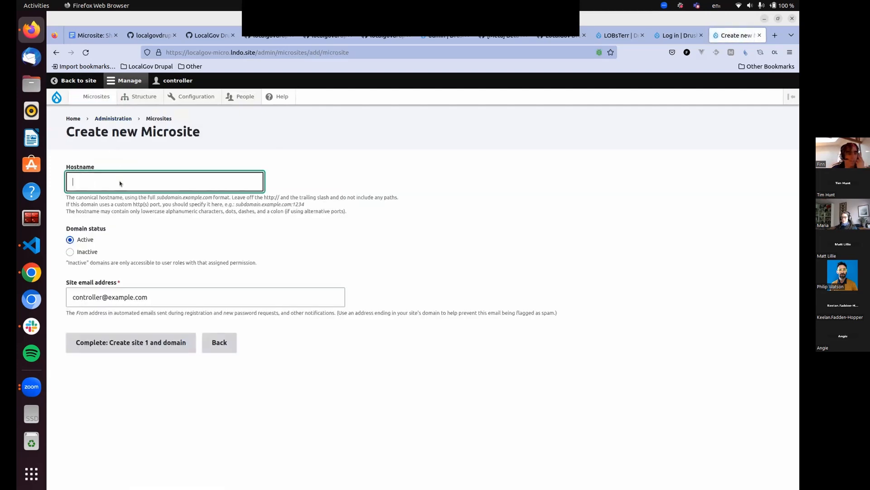
Step: Give site 1 the hostname localgov-micro-1.lndo.site and create the site with its domain
{"action": "type", "text": "localgov-micro-1.lndo.site"}
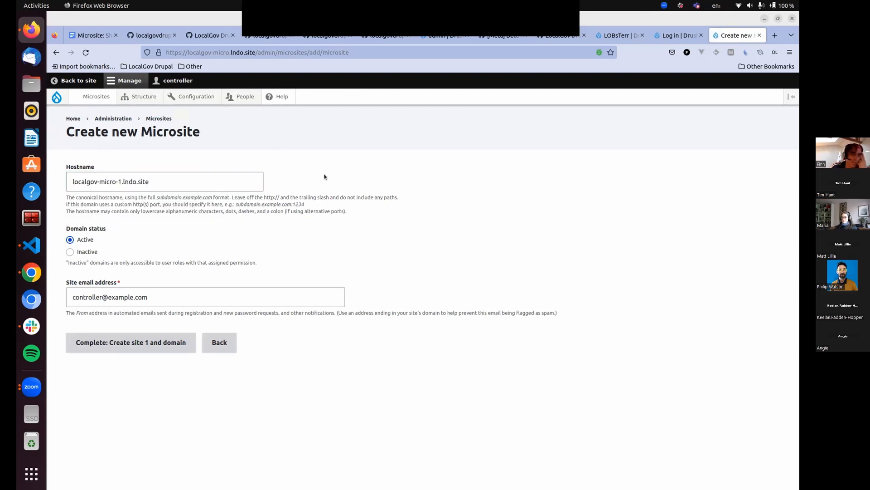
{"action": "left_click", "coordinate": [164, 181]}
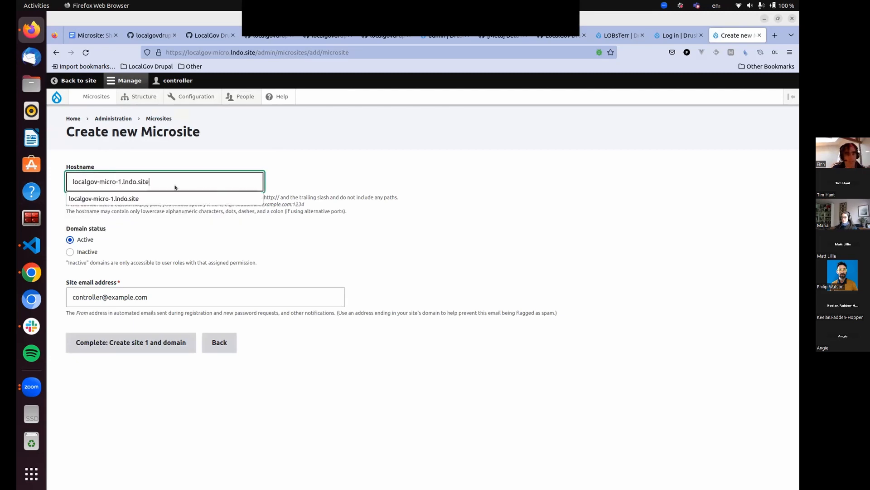
{"action": "left_click", "coordinate": [161, 181]}
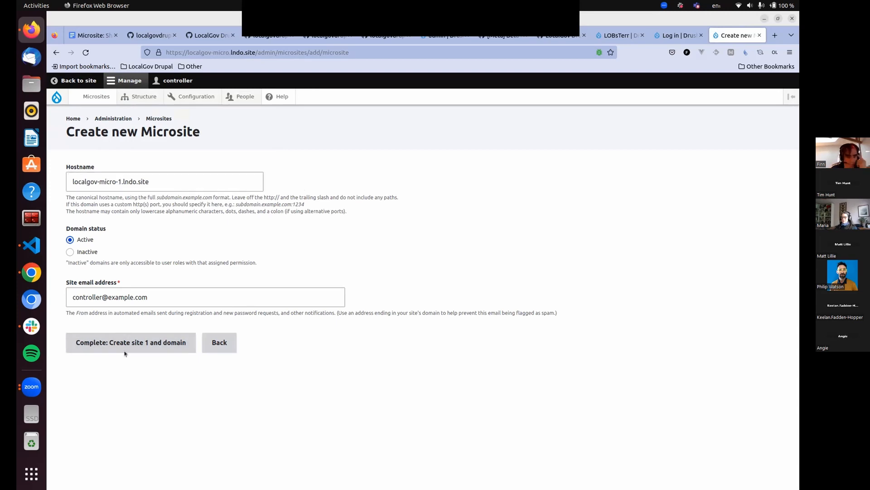
{"action": "left_click", "coordinate": [131, 341]}
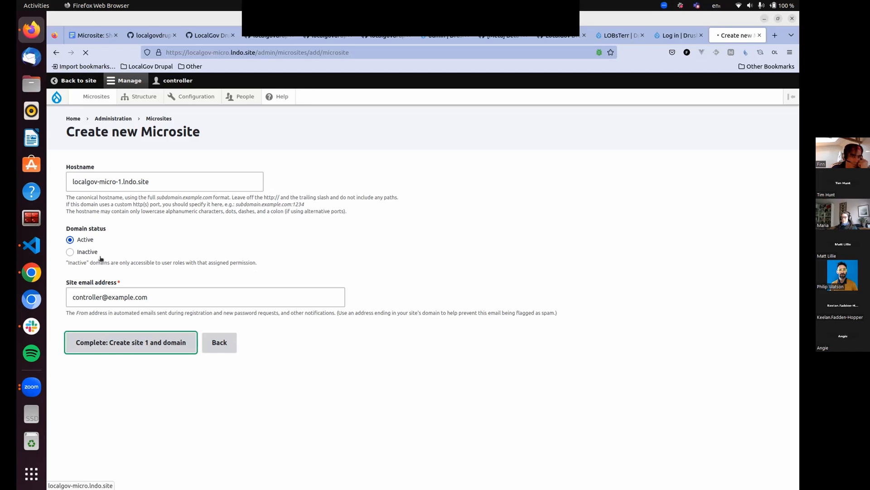
{"action": "left_click", "coordinate": [131, 341]}
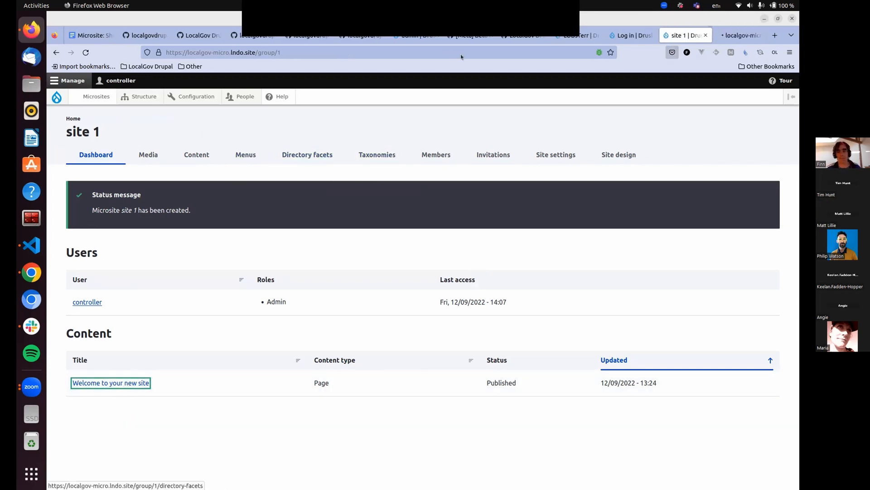
Step: View site 1's 'Welcome to your new site' page in full in a separate tab
{"action": "left_click", "coordinate": [109, 382]}
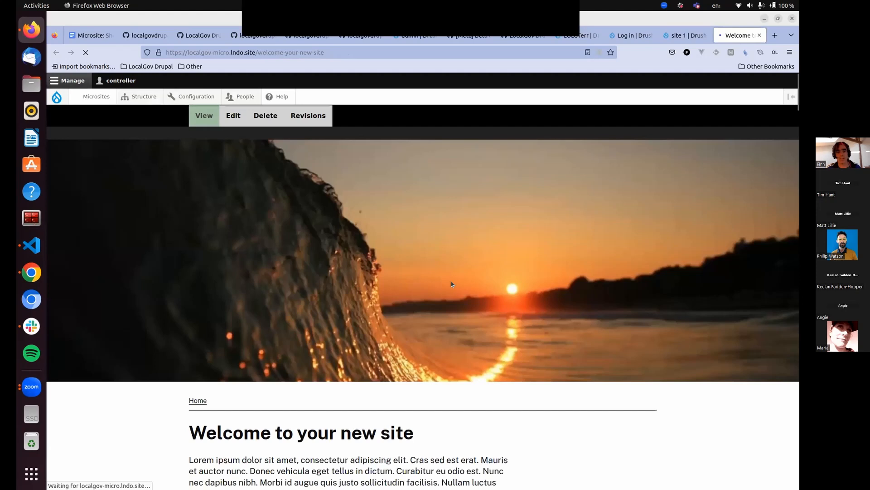
{"action": "scroll", "scroll_direction": "down", "scroll_amount": 3}
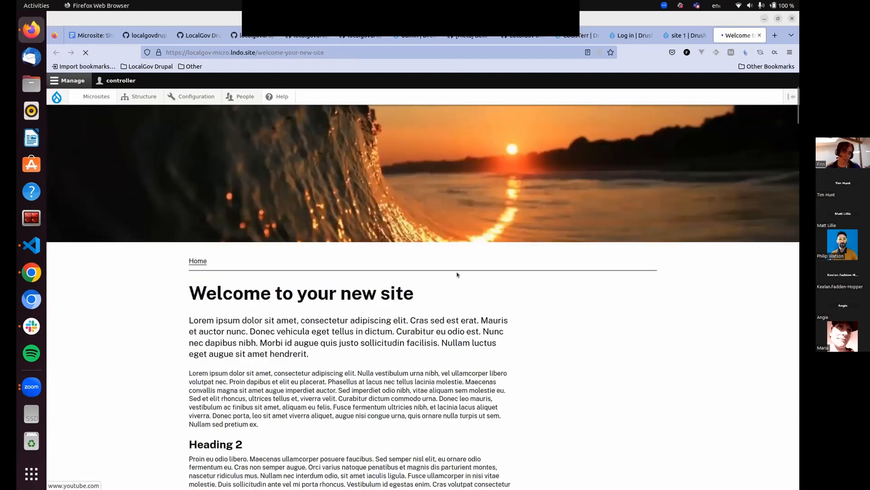
{"action": "scroll", "scroll_direction": "down", "scroll_amount": 3}
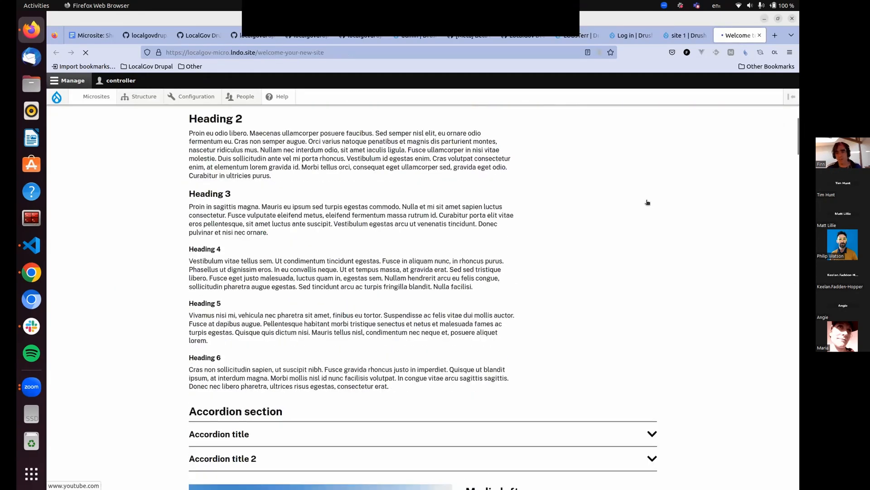
{"action": "scroll", "scroll_direction": "down", "scroll_amount": 3}
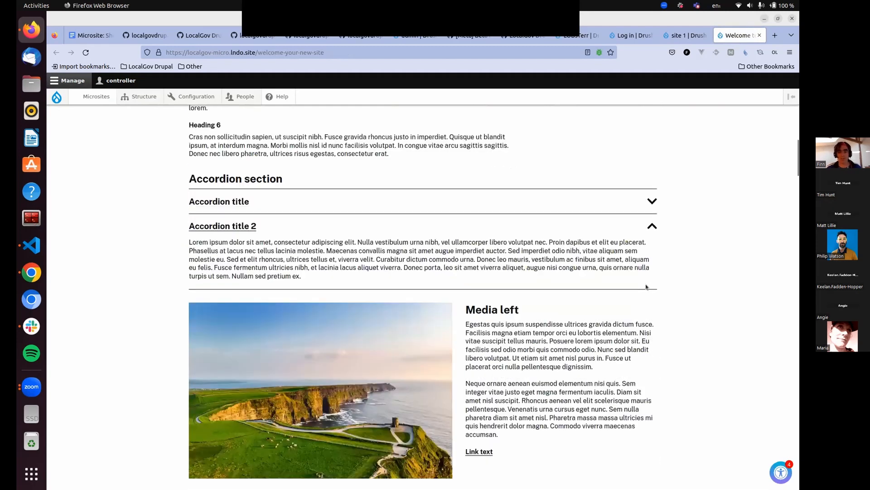
{"action": "scroll", "scroll_direction": "down", "scroll_amount": 3}
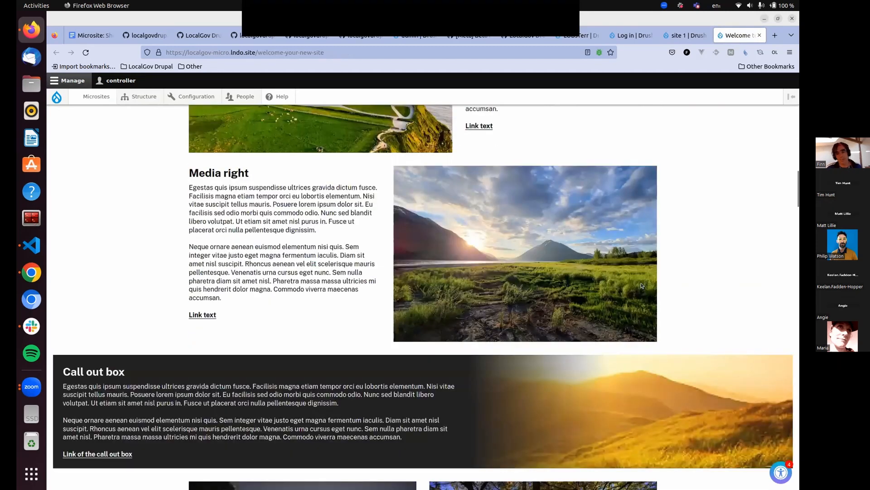
{"action": "scroll", "scroll_direction": "down", "scroll_amount": 3}
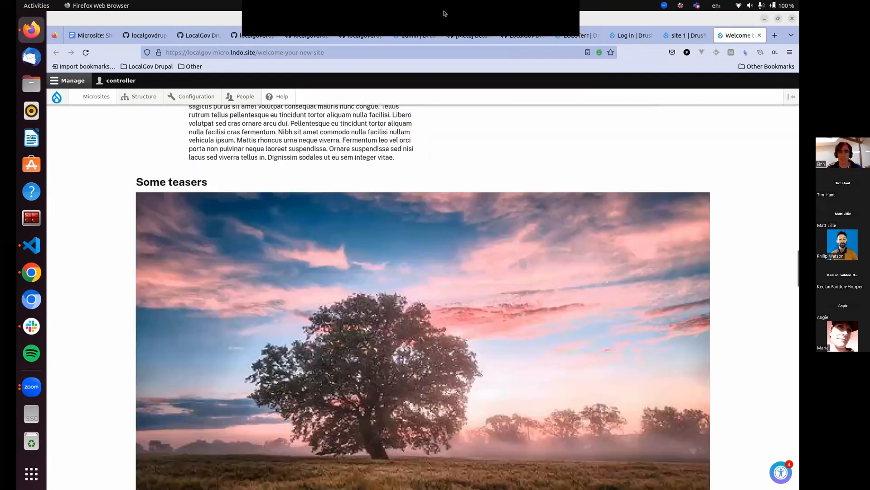
{"action": "scroll", "scroll_direction": "down", "scroll_amount": 3}
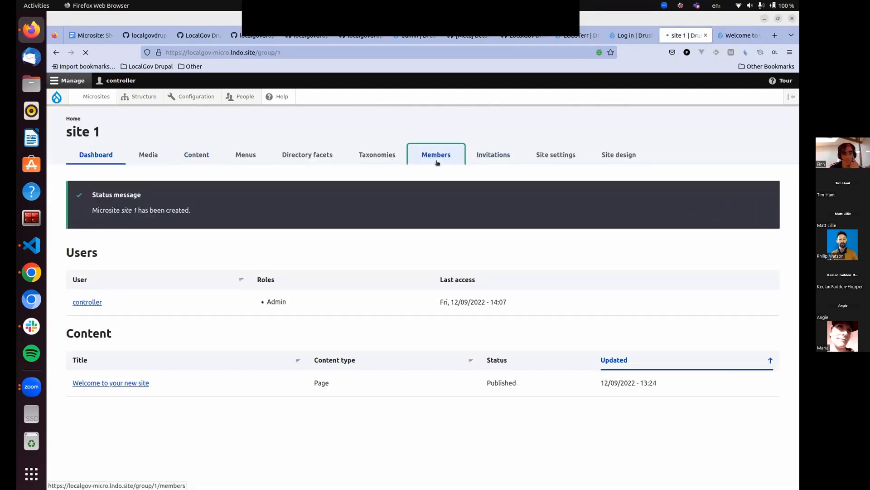
Step: Add admin1 to site 1's members with the Admin role
{"action": "left_click", "coordinate": [436, 154]}
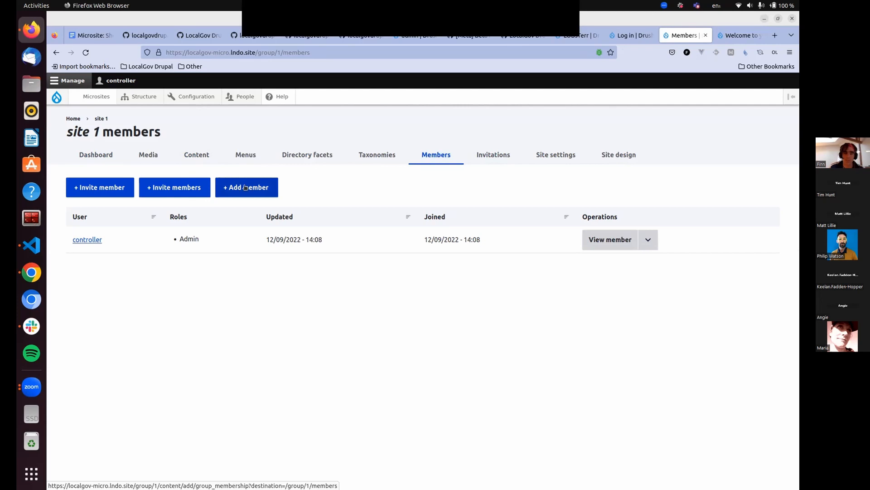
{"action": "left_click", "coordinate": [246, 187]}
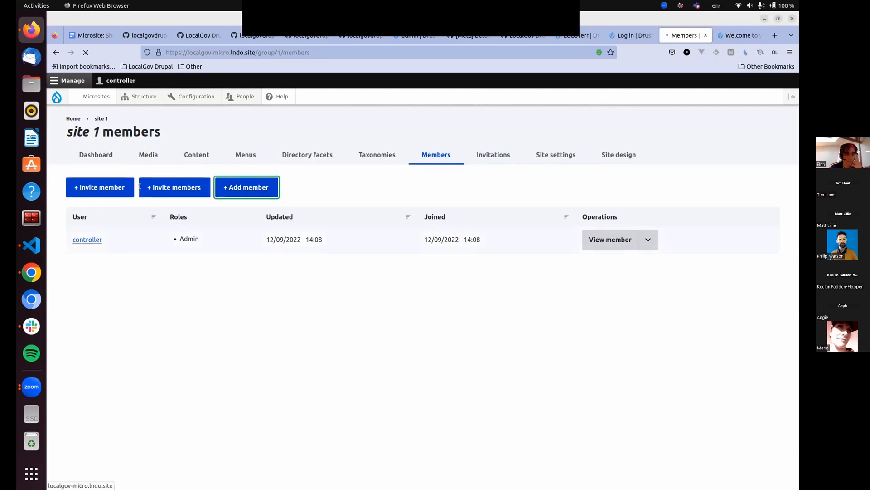
{"action": "left_click", "coordinate": [246, 187]}
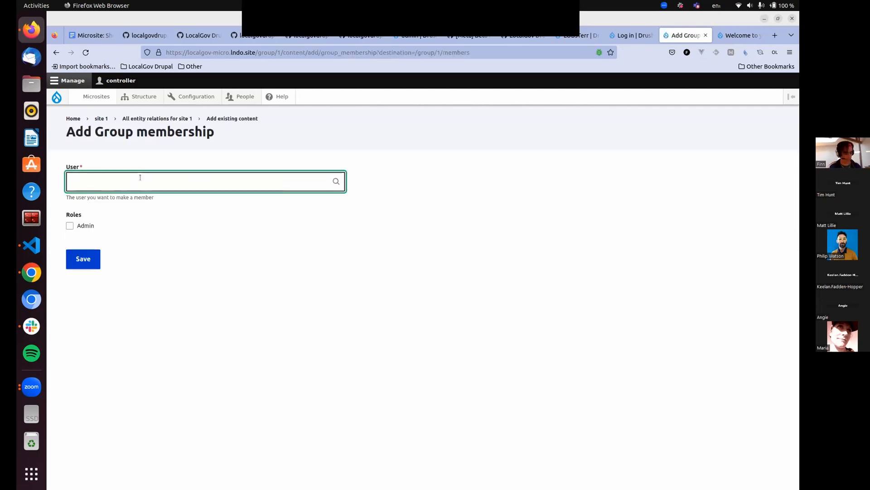
{"action": "type", "text": "admin"}
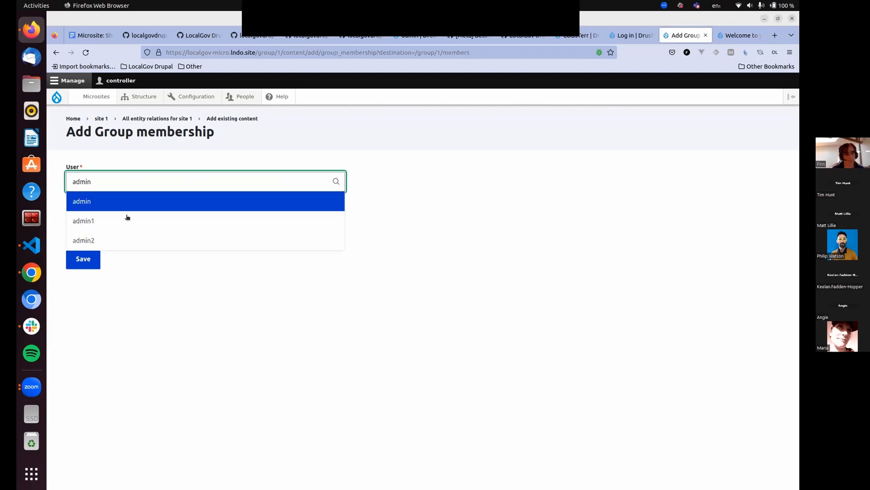
{"action": "left_click", "coordinate": [83, 220]}
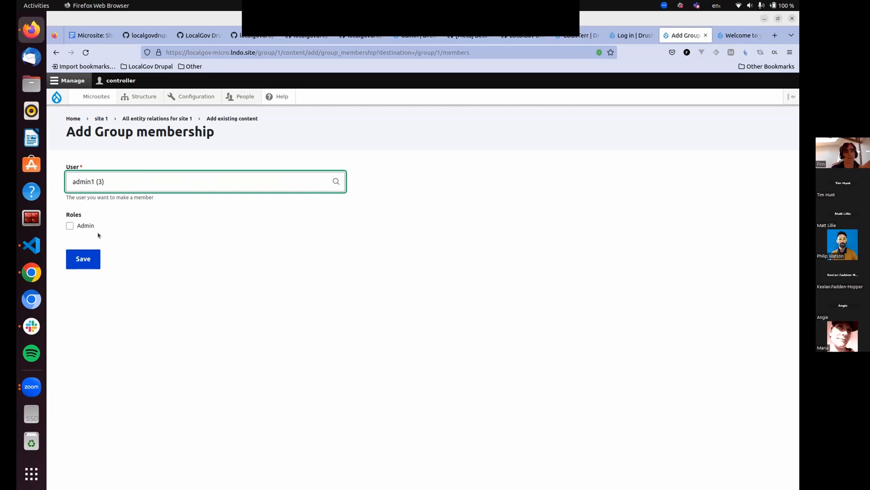
{"action": "left_click", "coordinate": [70, 225]}
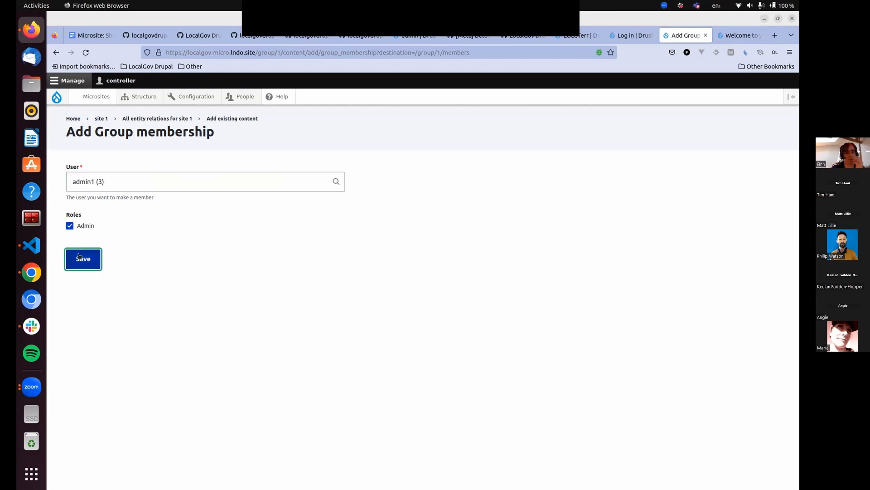
{"action": "left_click", "coordinate": [83, 258]}
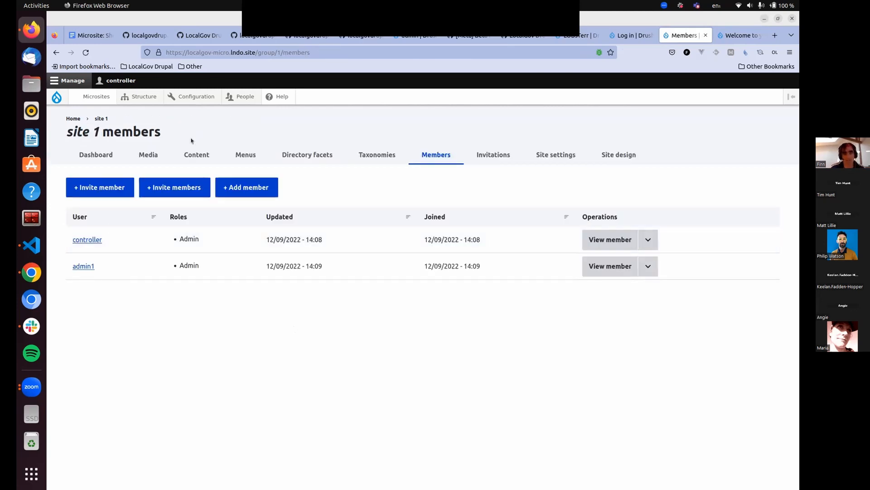
Step: Add admin2 as a site 1 member with no role
{"action": "left_click", "coordinate": [245, 186]}
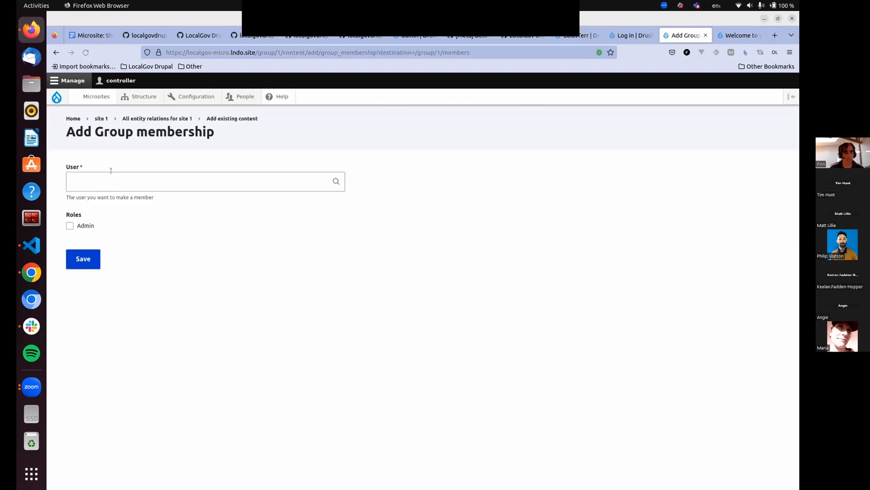
{"action": "type", "text": "admin2 (4"}
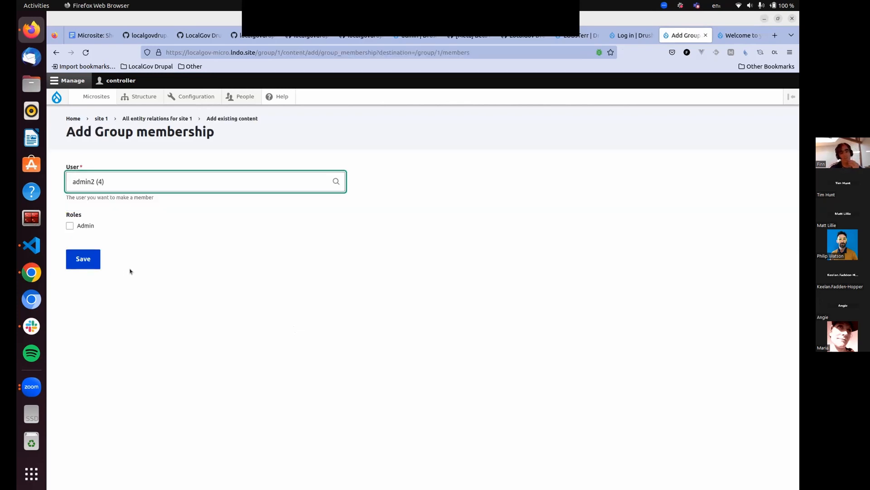
{"action": "left_click", "coordinate": [82, 258]}
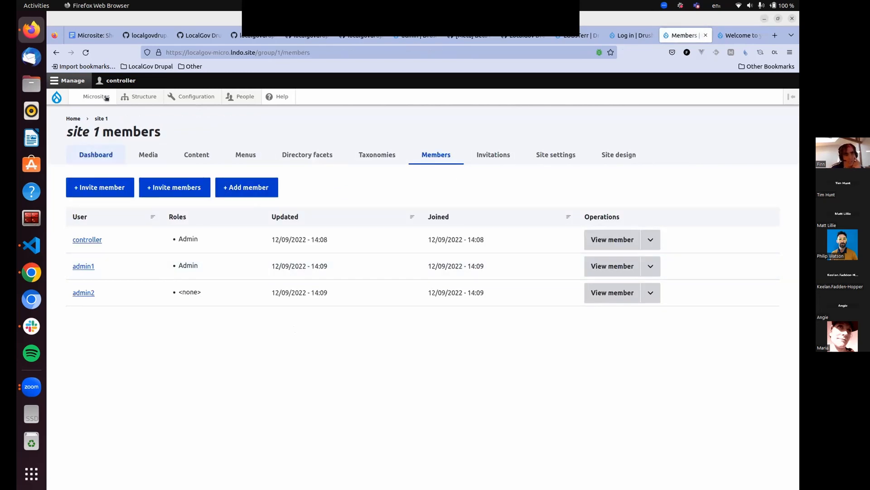
{"action": "left_click", "coordinate": [96, 96]}
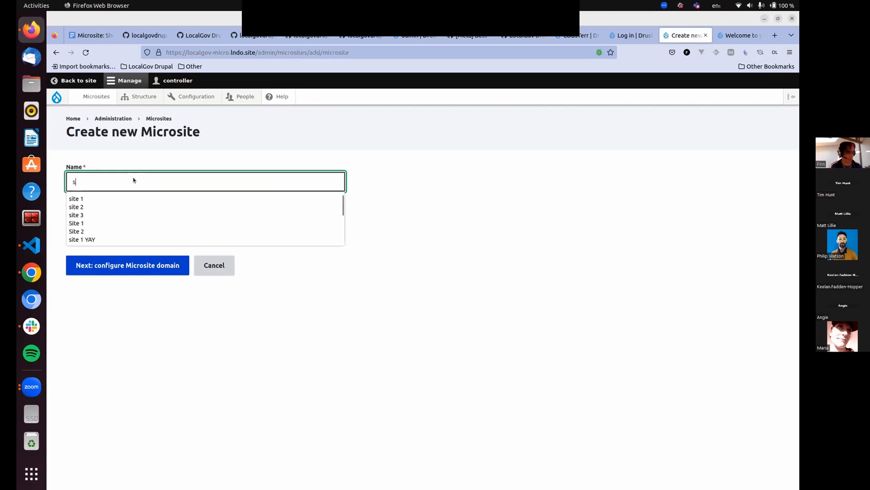
Step: Create microsite site 2 with hostname localgov-micro-2.lndo.site and view its members list
{"action": "left_click", "coordinate": [76, 207]}
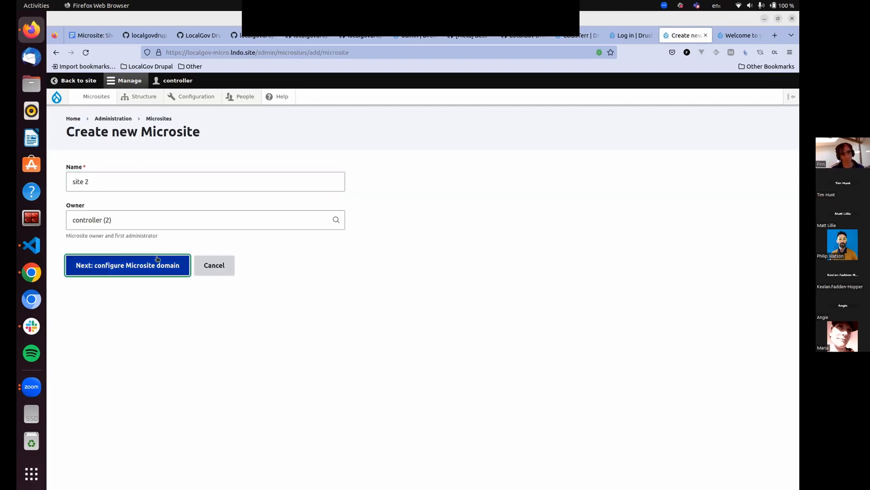
{"action": "left_click", "coordinate": [128, 265]}
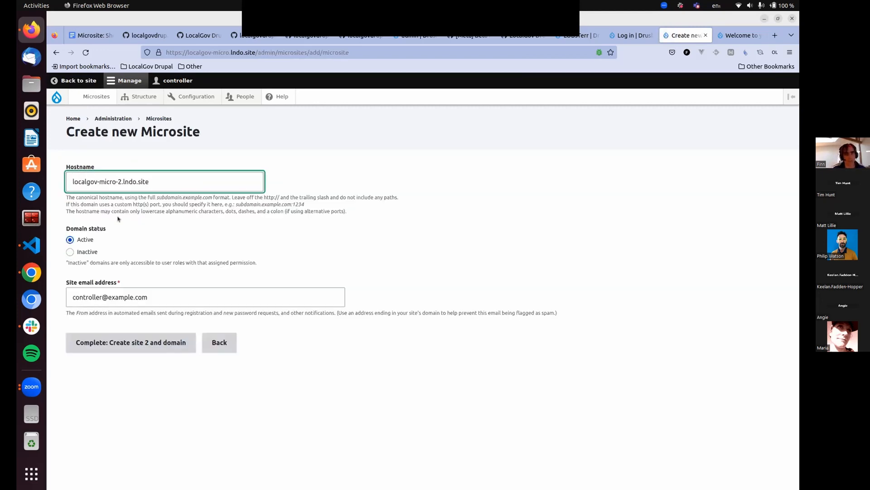
{"action": "left_click", "coordinate": [131, 342]}
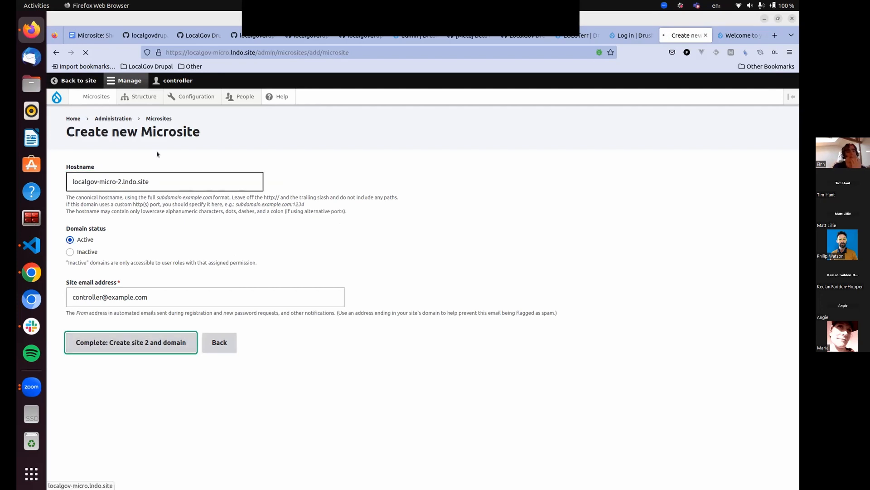
{"action": "left_click", "coordinate": [130, 342]}
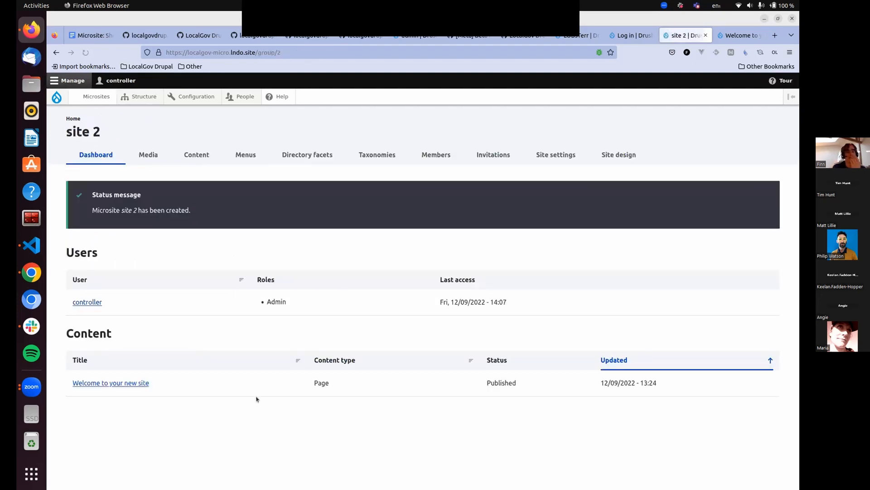
{"action": "left_click", "coordinate": [436, 154]}
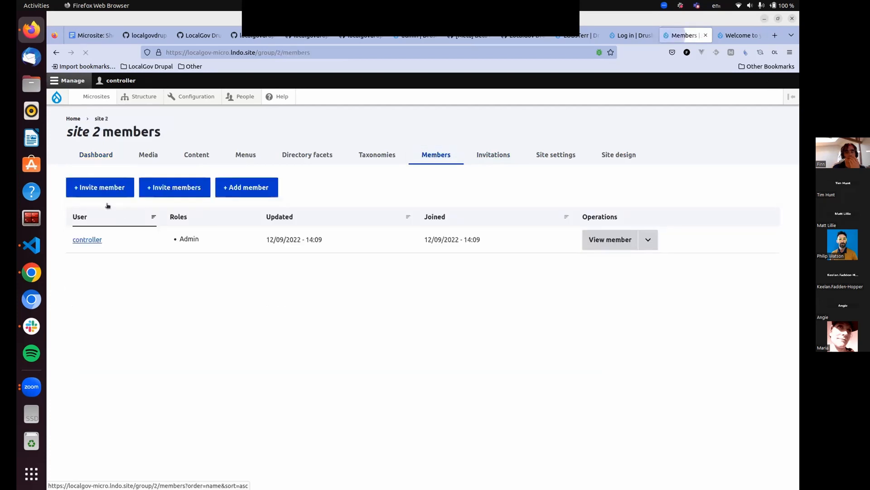
Step: Add admin2 as an Admin member of site 2
{"action": "left_click", "coordinate": [246, 187]}
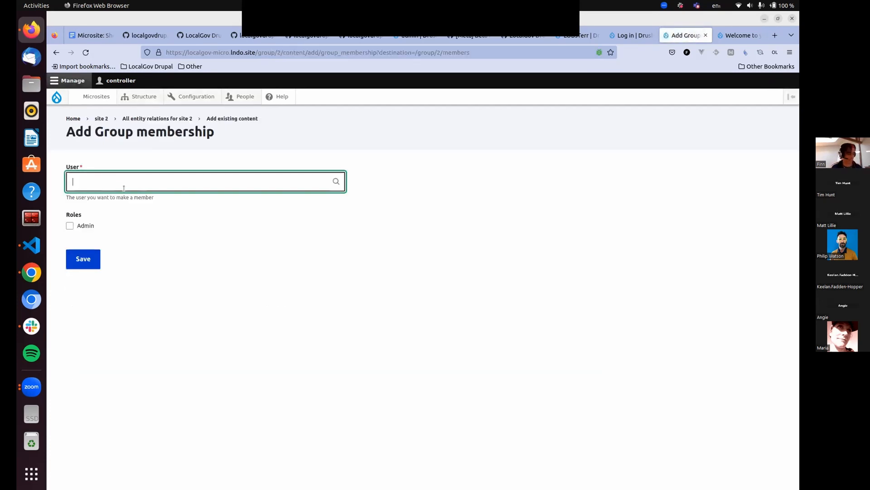
{"action": "type", "text": "admin2 (4)"}
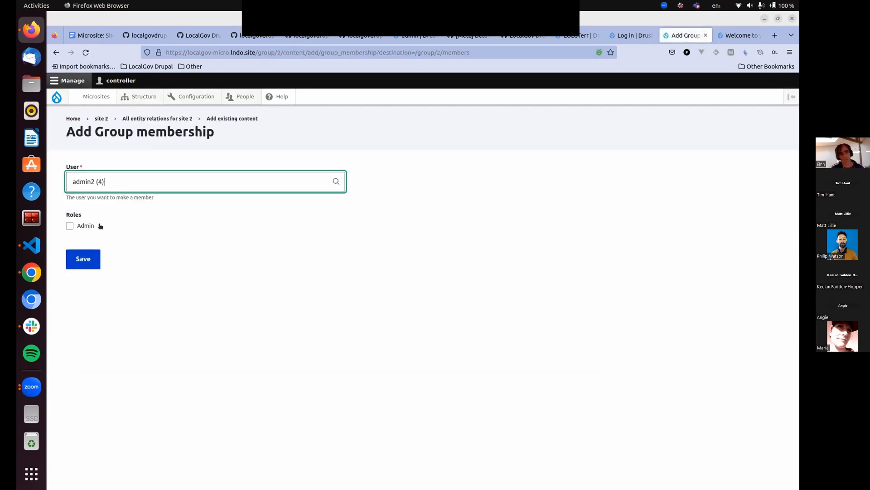
{"action": "left_click", "coordinate": [83, 258]}
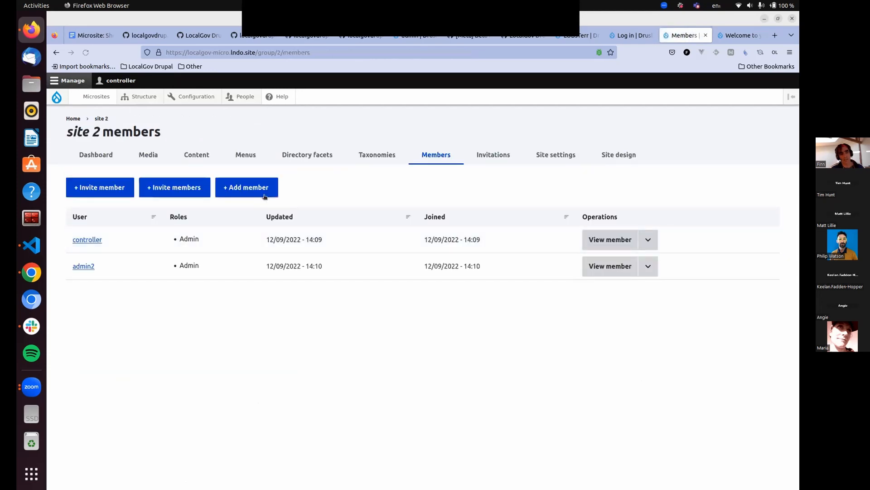
Step: Add admin1 as an Admin member of site 2
{"action": "left_click", "coordinate": [245, 187]}
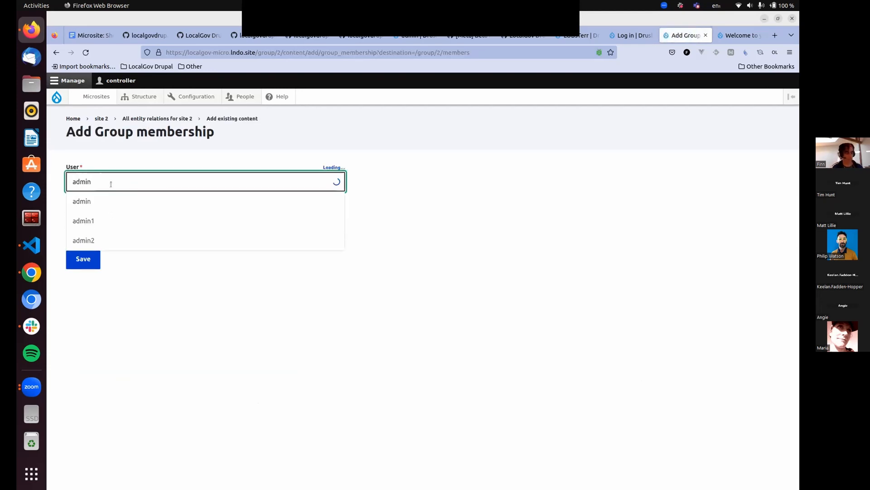
{"action": "left_click", "coordinate": [84, 221]}
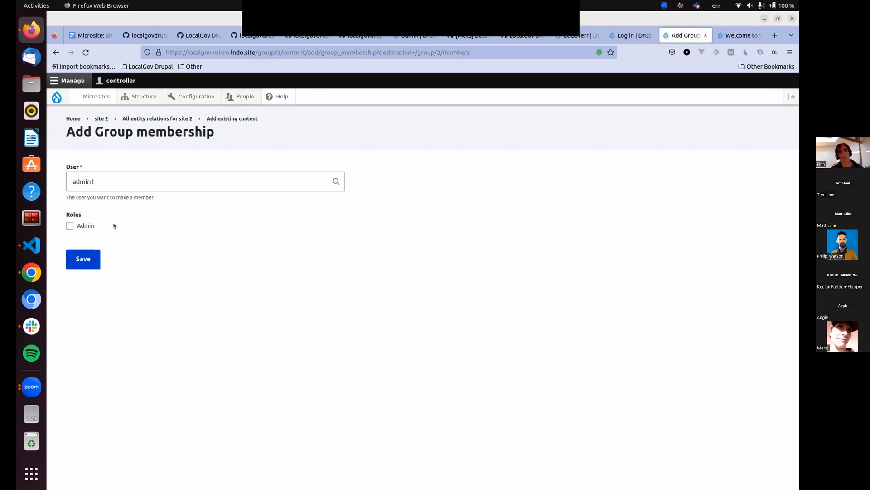
{"action": "left_click", "coordinate": [70, 226]}
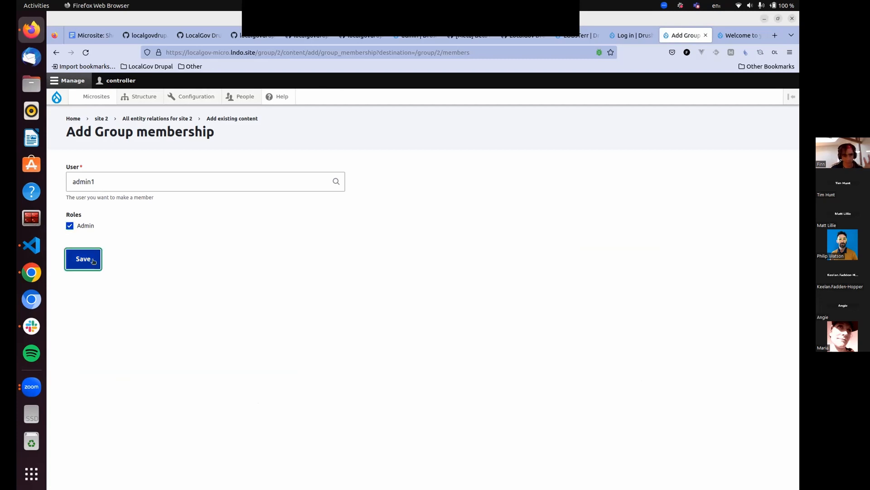
{"action": "left_click", "coordinate": [83, 258]}
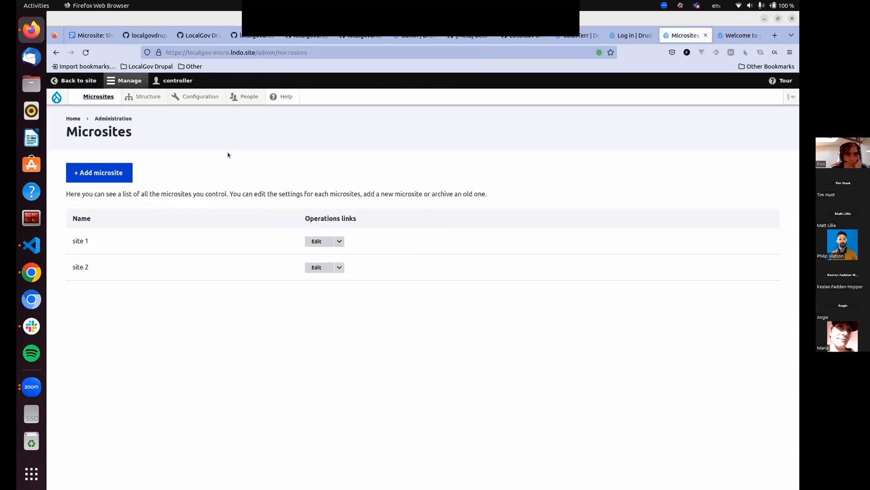
{"action": "mouse_move", "coordinate": [232, 168]}
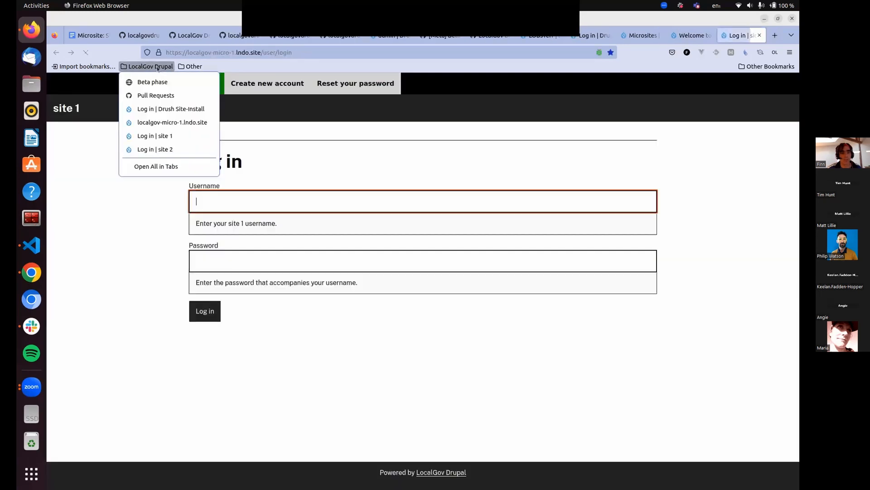
Step: Log in to site 1 on its own hostname as admin1, reaching the site 1 dashboard
{"action": "left_click", "coordinate": [421, 201]}
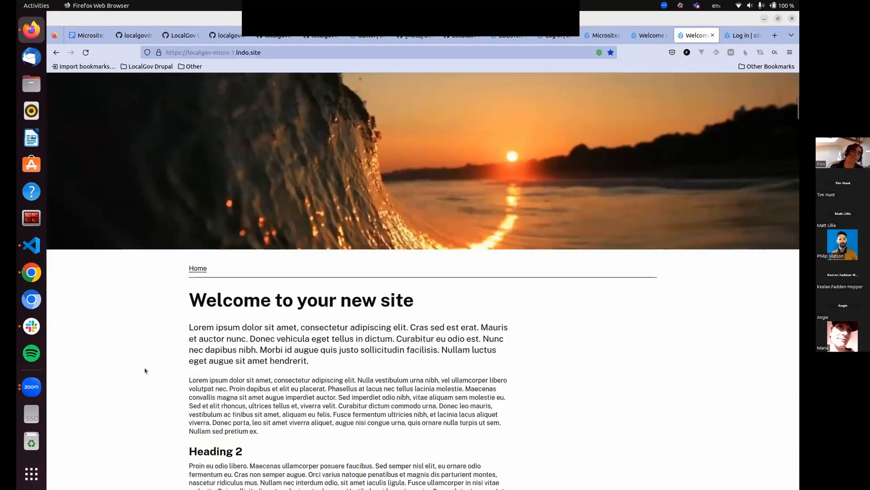
{"action": "scroll", "scroll_direction": "down", "scroll_amount": 3}
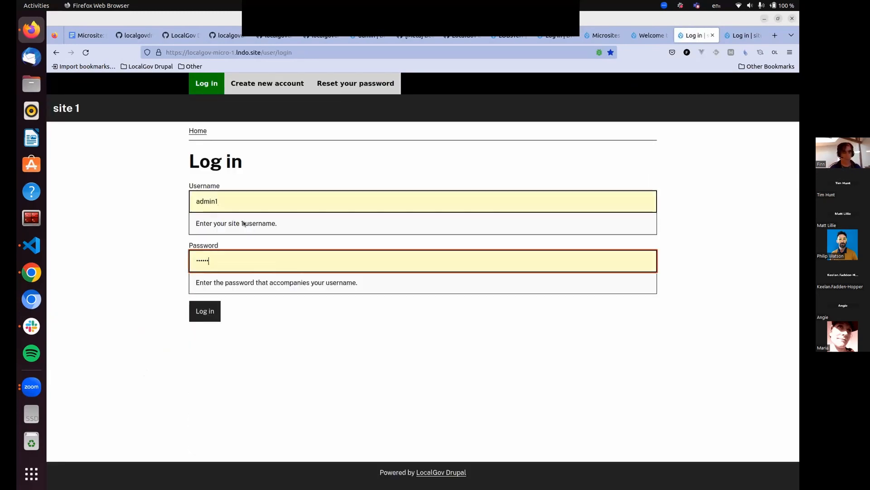
{"action": "left_click", "coordinate": [204, 311]}
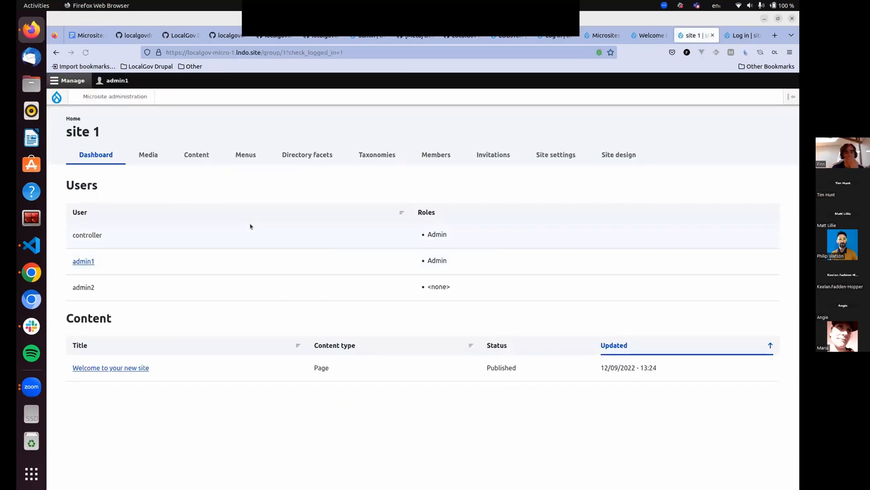
{"action": "mouse_move", "coordinate": [377, 154]}
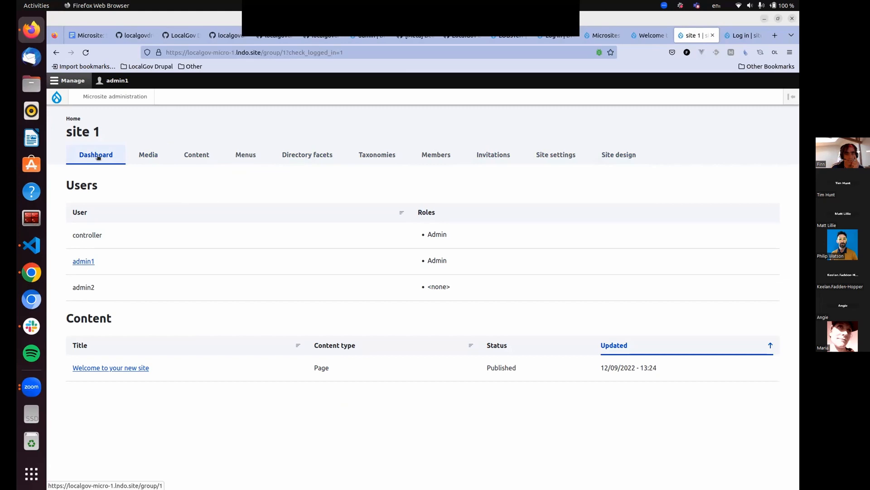
Step: Log admin1 out of site 1 and enter admin2 as the username on the login form
{"action": "left_click", "coordinate": [196, 154]}
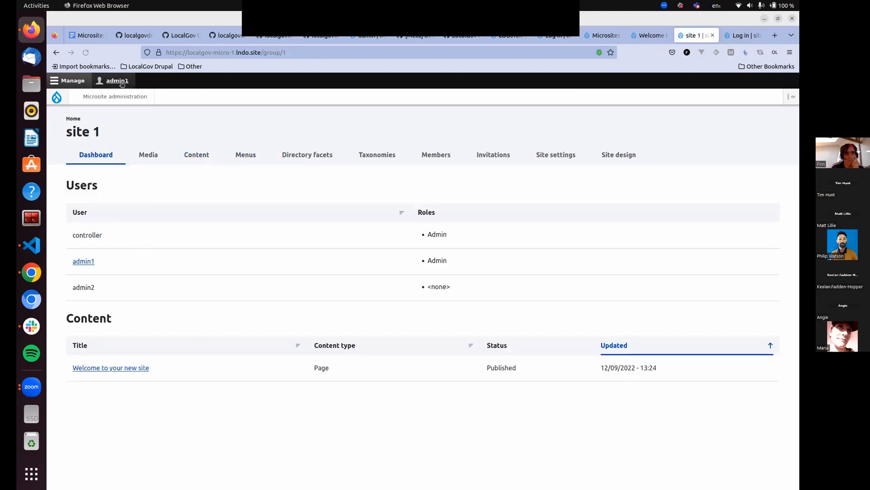
{"action": "left_click", "coordinate": [116, 81]}
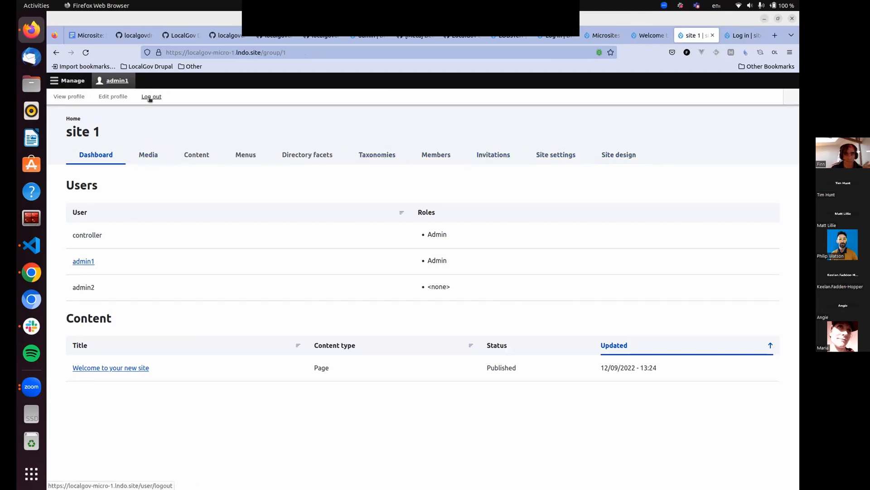
{"action": "left_click", "coordinate": [111, 367]}
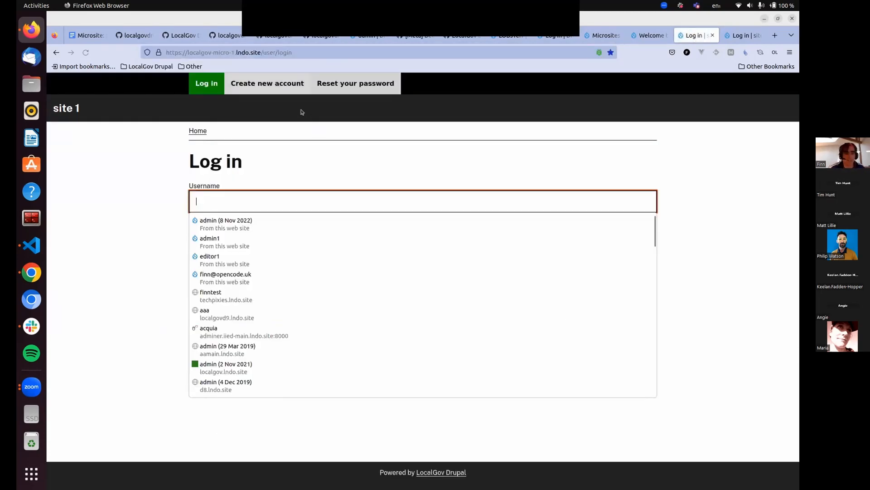
{"action": "type", "text": "admin2"}
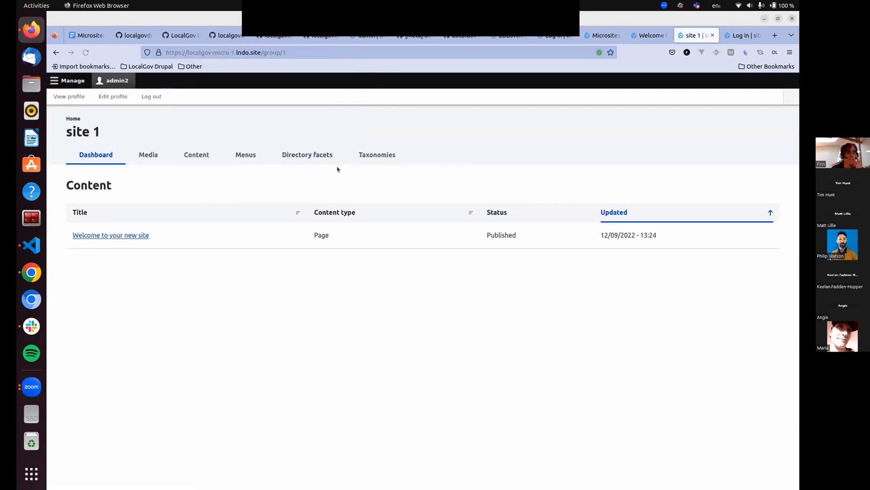
{"action": "mouse_move", "coordinate": [307, 155]}
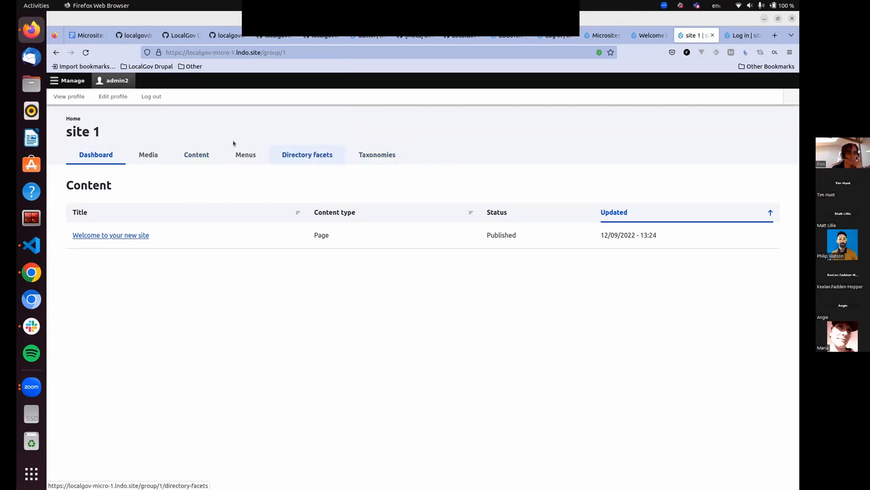
Step: As admin2, view site 1's content listing and return to its microsite dashboard
{"action": "left_click", "coordinate": [196, 154]}
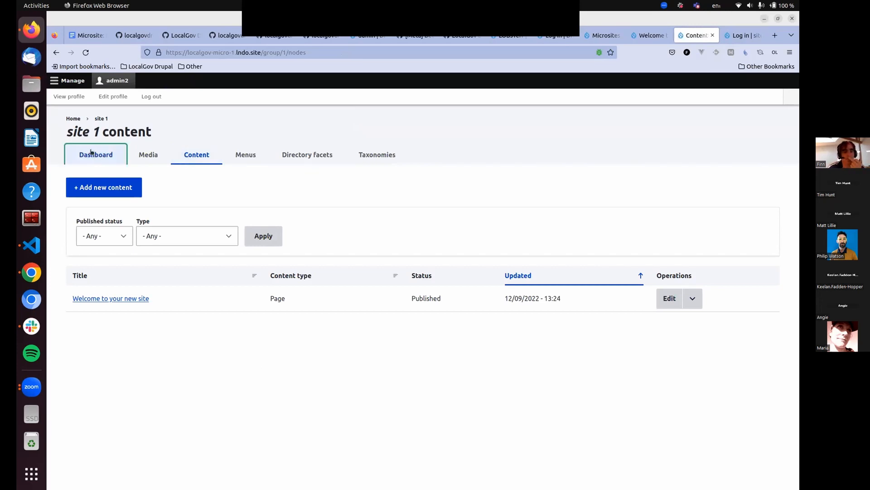
{"action": "left_click", "coordinate": [95, 155]}
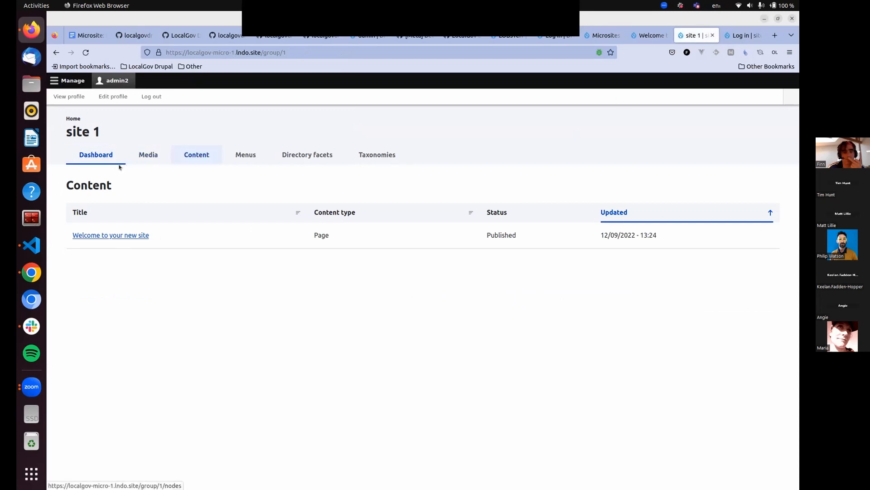
Step: Start a new Microsites webform page for site 1 titled Contact
{"action": "left_click", "coordinate": [196, 154]}
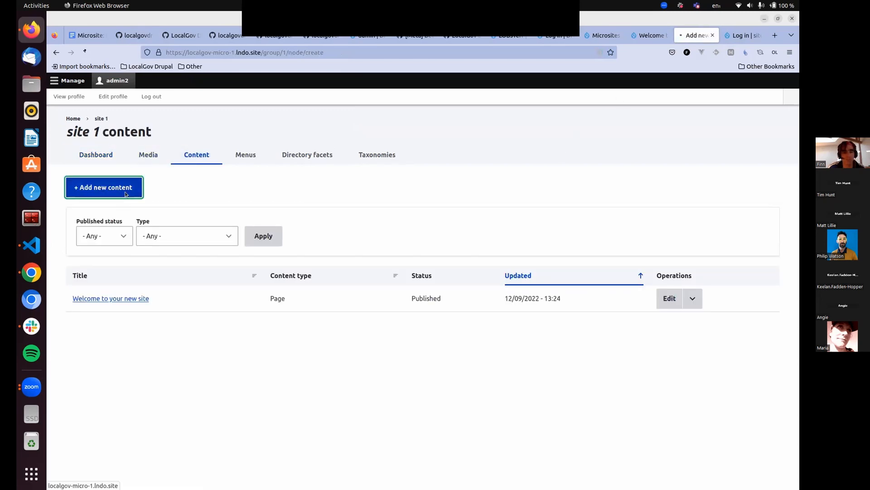
{"action": "left_click", "coordinate": [104, 186]}
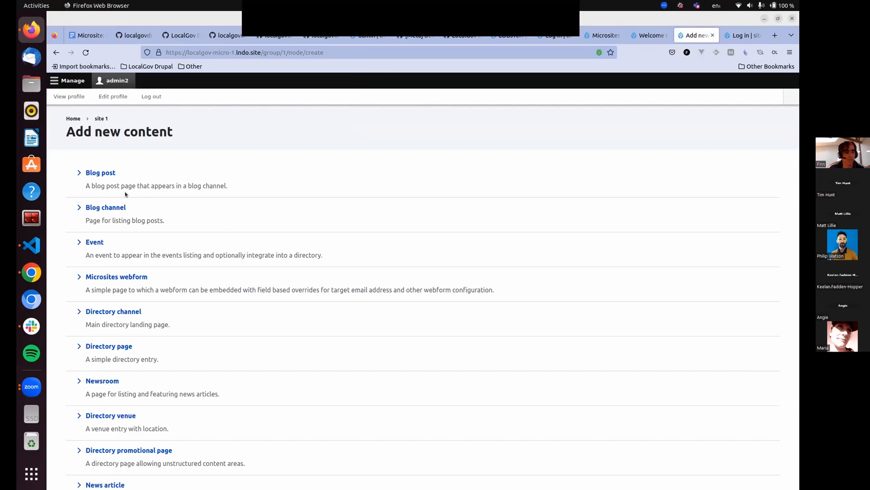
{"action": "left_click", "coordinate": [117, 277]}
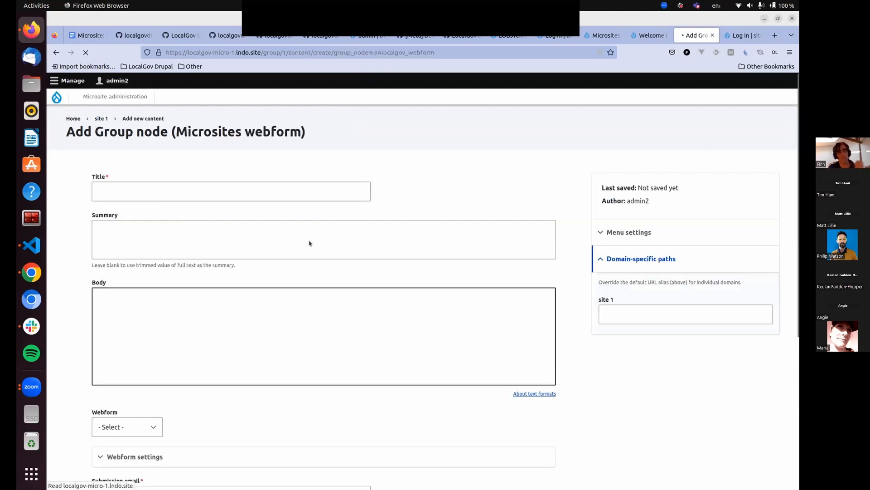
{"action": "type", "text": "Contact"}
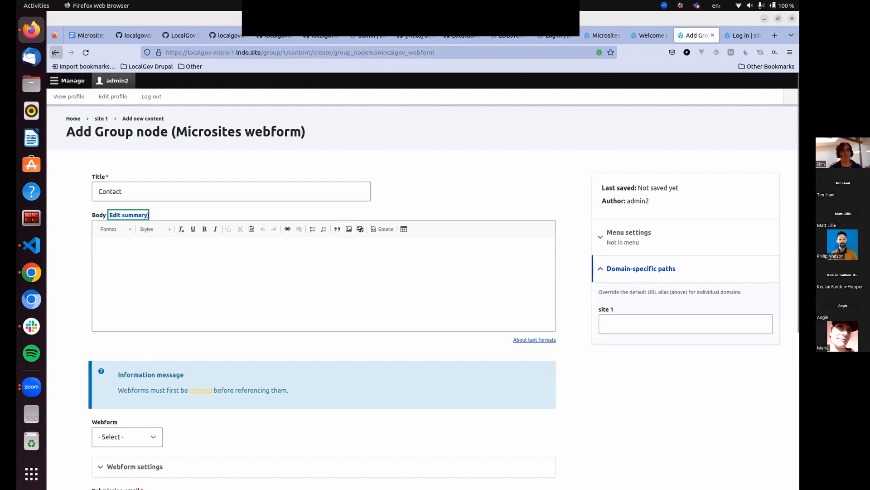
{"action": "left_click", "coordinate": [55, 53]}
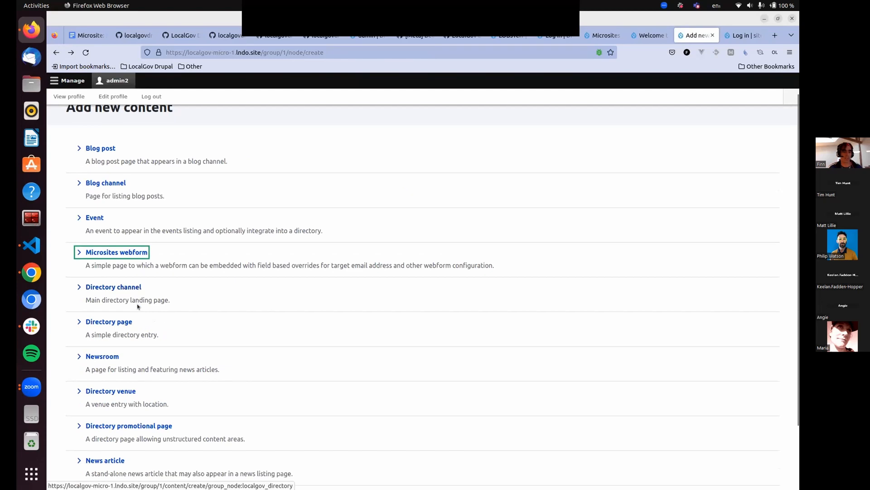
{"action": "scroll", "scroll_direction": "down", "scroll_amount": 3}
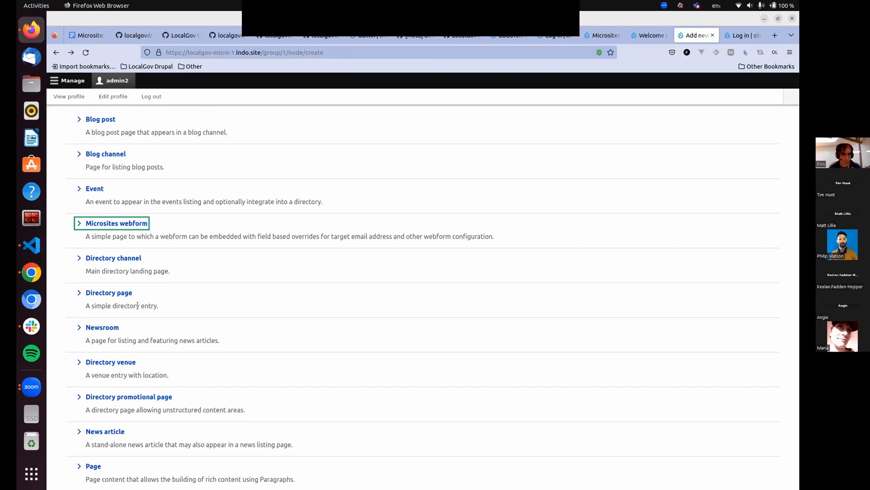
{"action": "scroll", "scroll_direction": "down", "scroll_amount": 3}
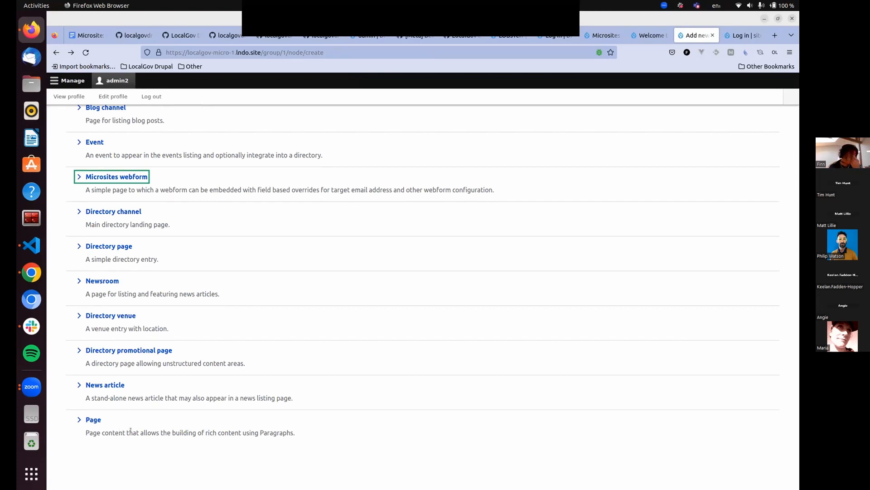
{"action": "mouse_move", "coordinate": [142, 440]}
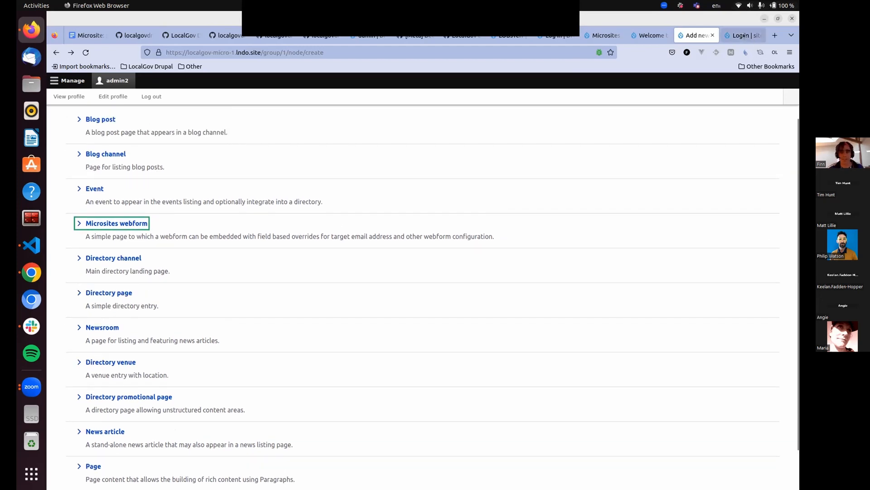
{"action": "left_click", "coordinate": [115, 223]}
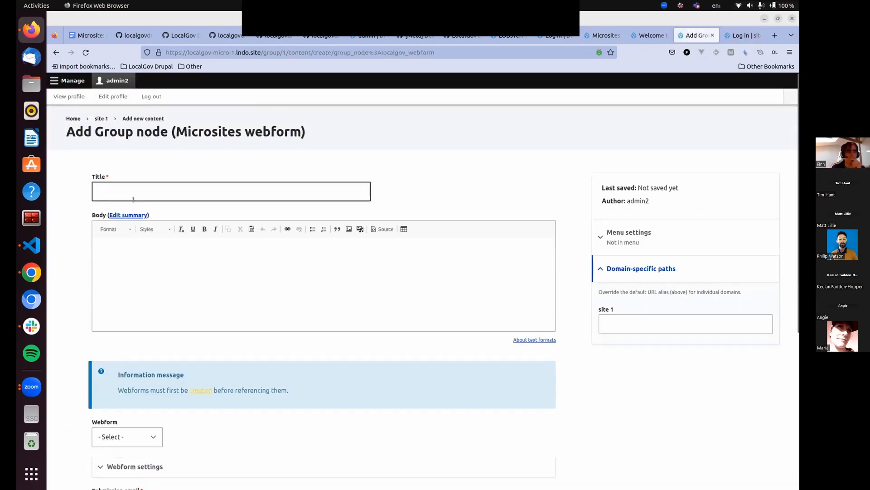
{"action": "type", "text": "contact"}
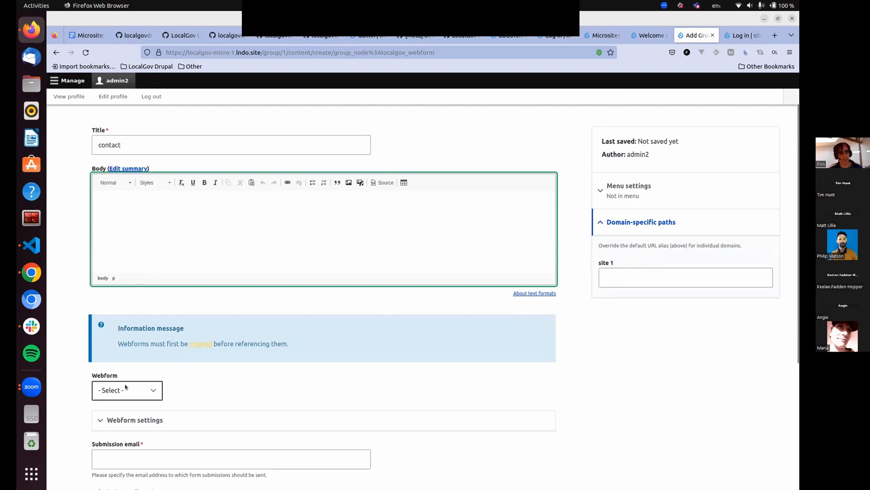
Step: Embed the Microsite contact webform, set submission email 'finn', confirmation 'Thank you!', and save
{"action": "left_click", "coordinate": [126, 390]}
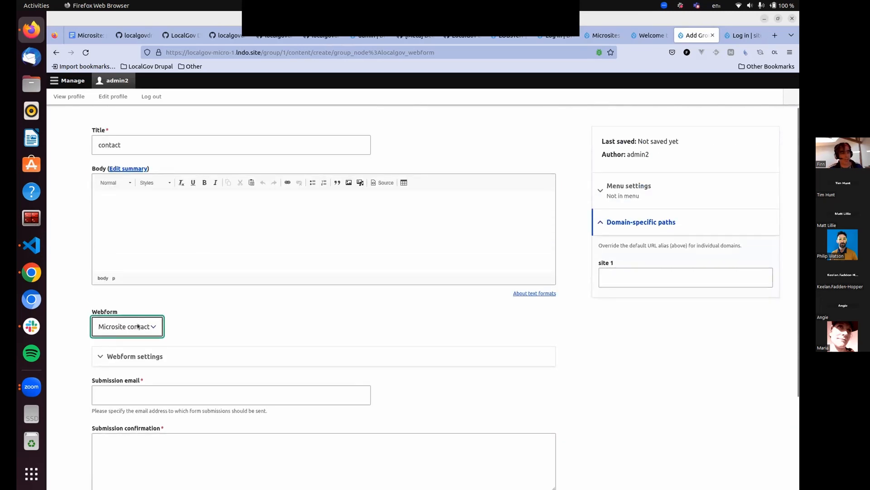
{"action": "left_click", "coordinate": [127, 327]}
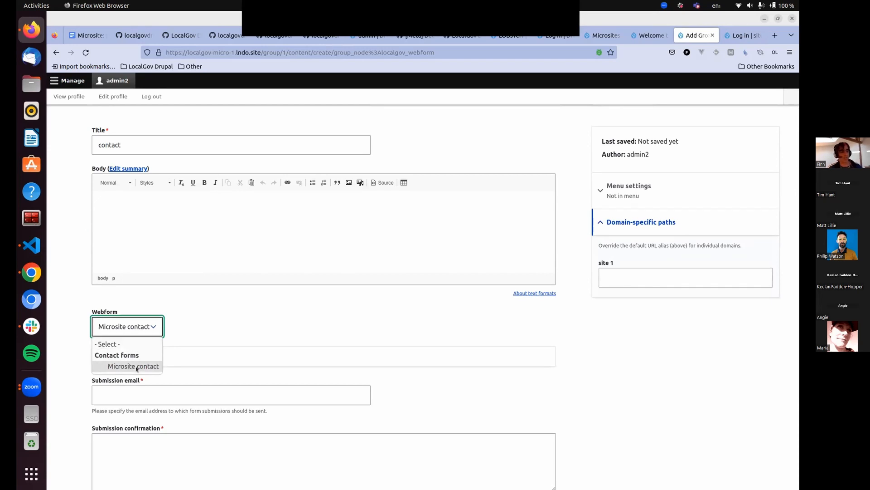
{"action": "left_click", "coordinate": [133, 365]}
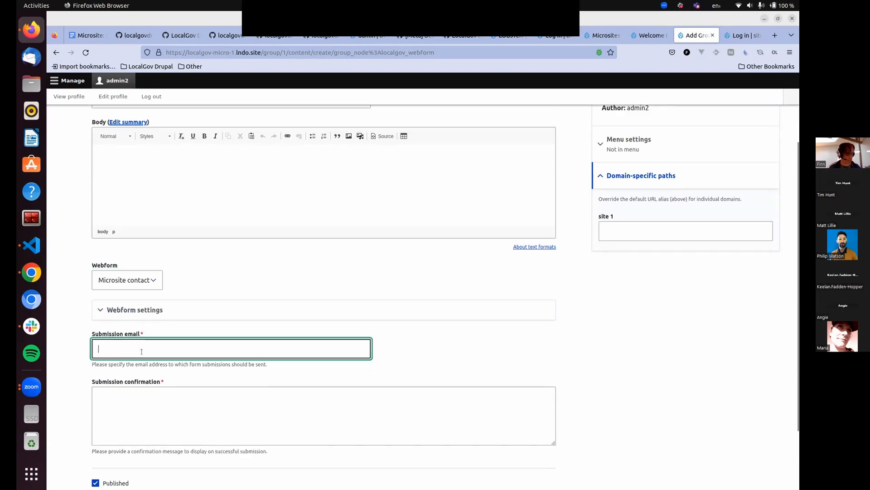
{"action": "type", "text": "finn"}
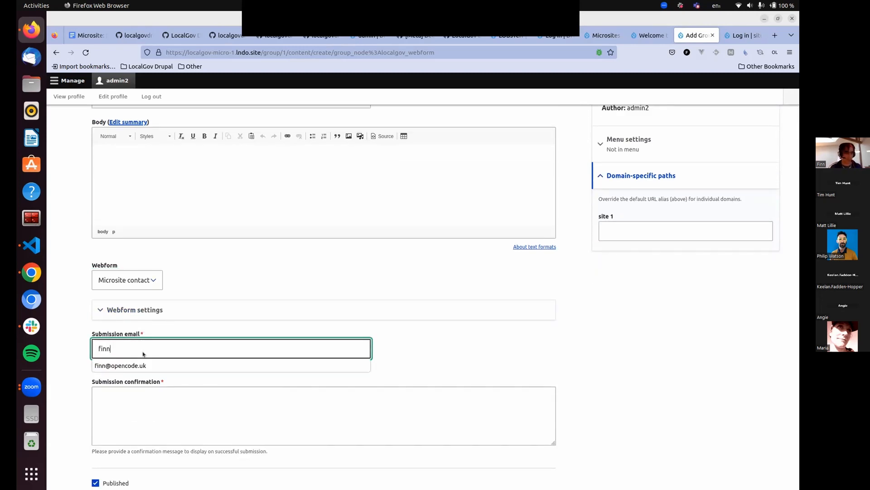
{"action": "left_click", "coordinate": [120, 365]}
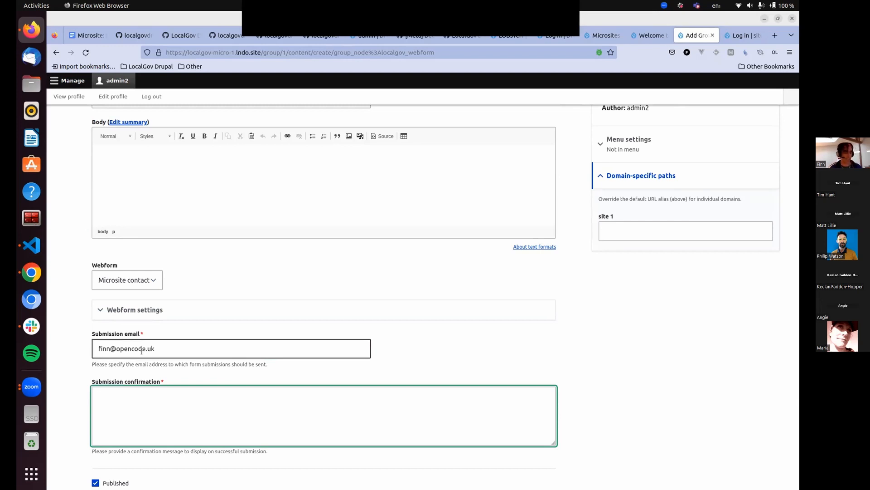
{"action": "type", "text": "Thank you"}
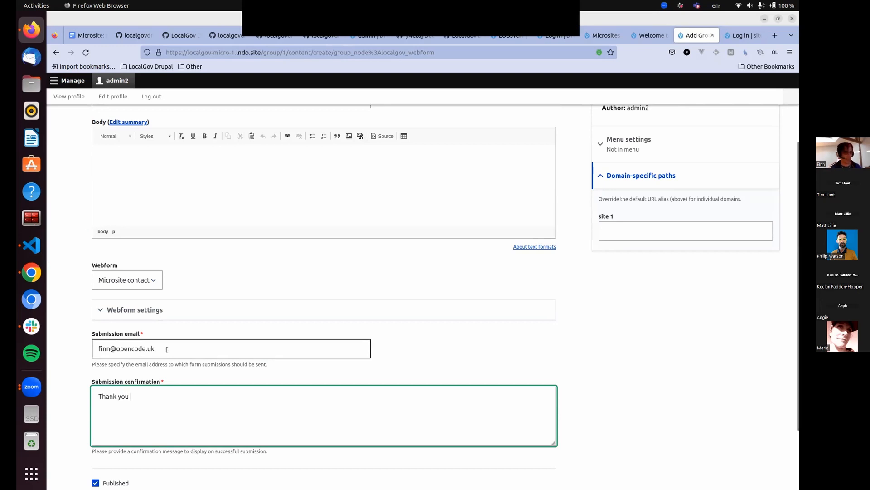
{"action": "type", "text": "!"}
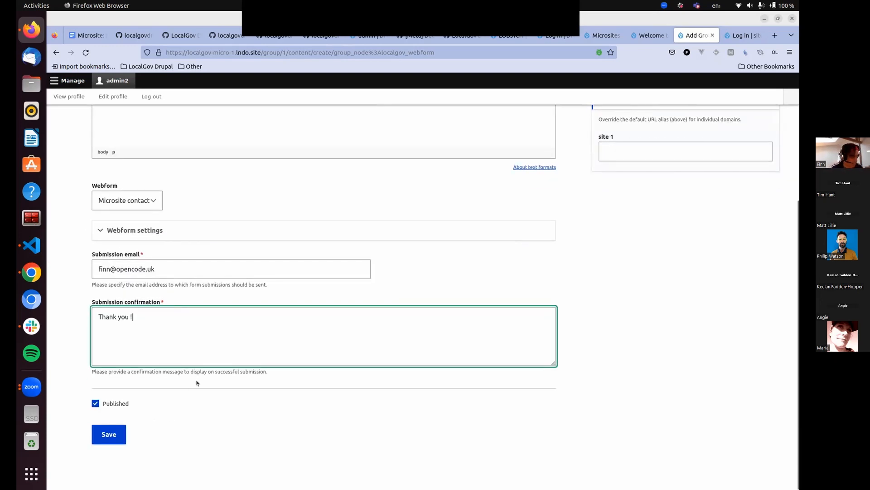
{"action": "left_click", "coordinate": [108, 434]}
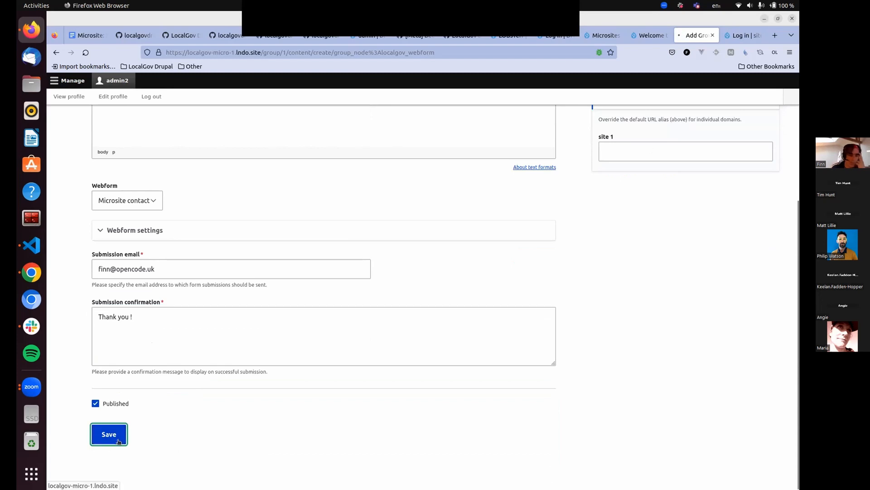
Step: Save the contact page, then edit it to use /contact as its site 1 path
{"action": "left_click", "coordinate": [108, 433]}
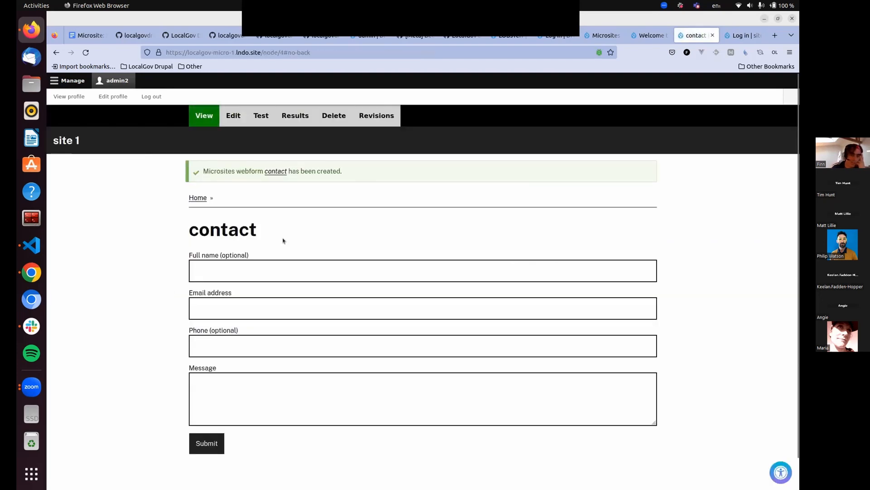
{"action": "mouse_move", "coordinate": [308, 261]}
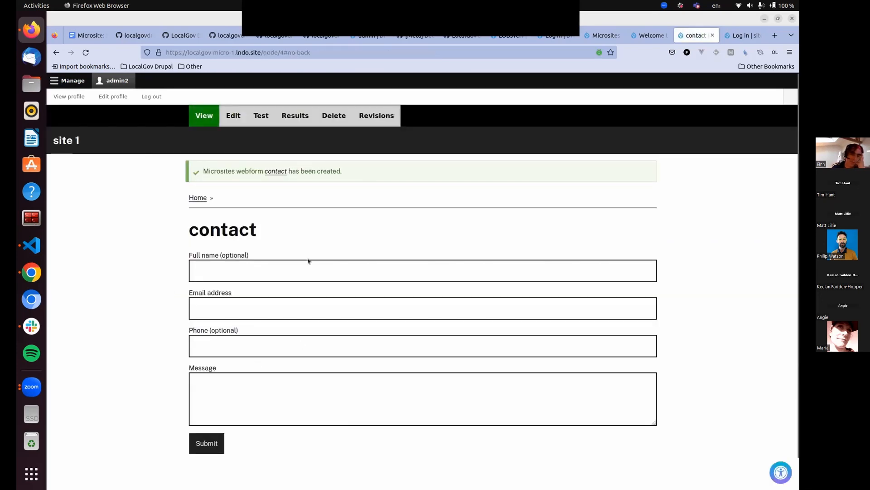
{"action": "left_click", "coordinate": [228, 35]}
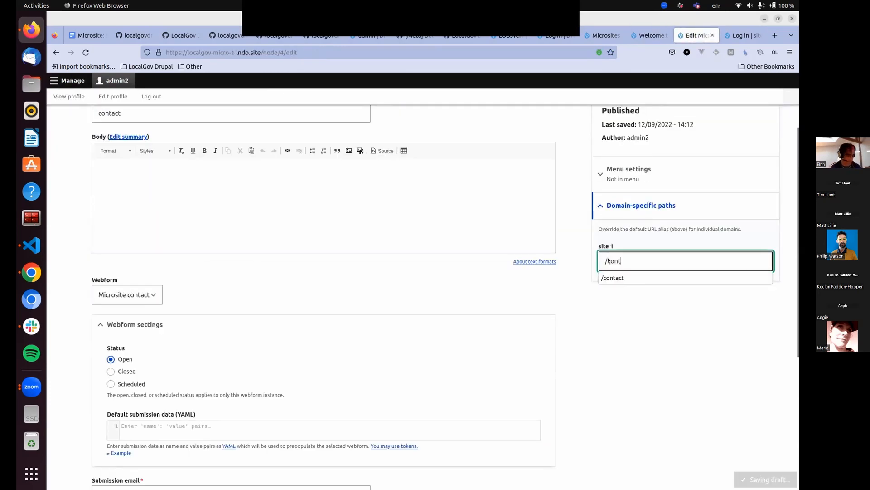
{"action": "left_click", "coordinate": [612, 277]}
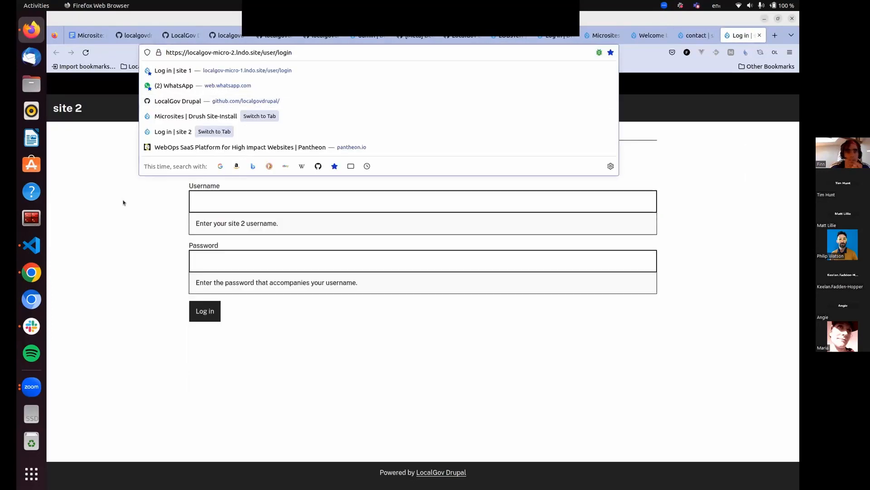
Step: Sign in to site 2 as admin2, view its content list, and show the site 1 public contact form
{"action": "type", "text": "admin2"}
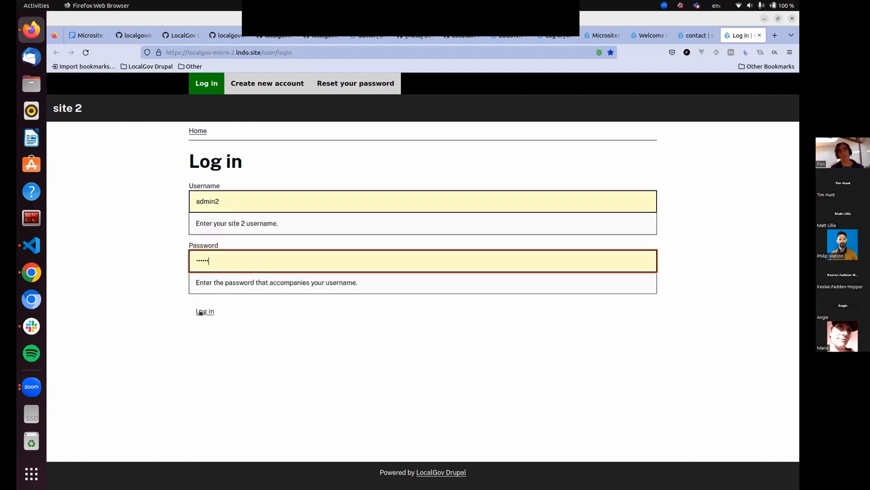
{"action": "left_click", "coordinate": [204, 311]}
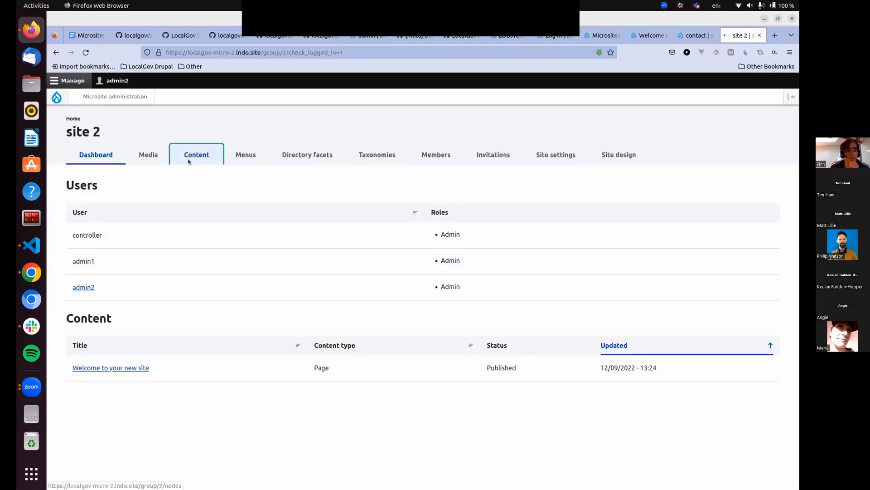
{"action": "left_click", "coordinate": [196, 155]}
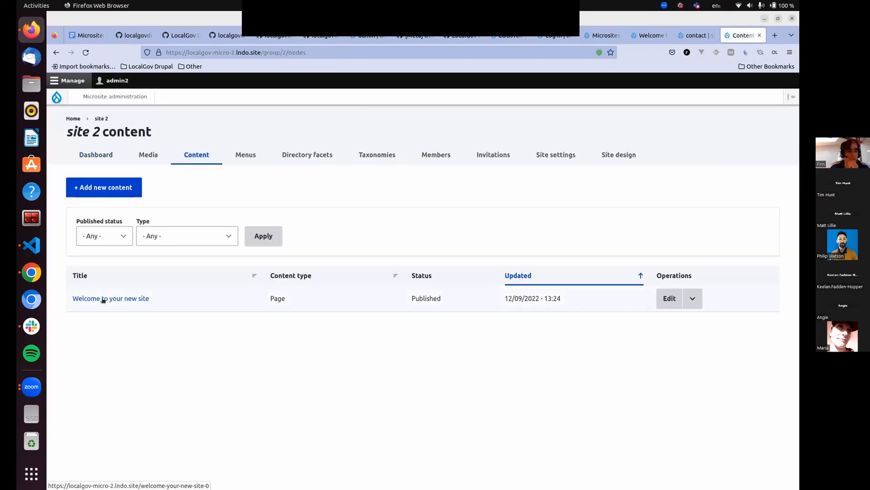
{"action": "mouse_move", "coordinate": [109, 267]}
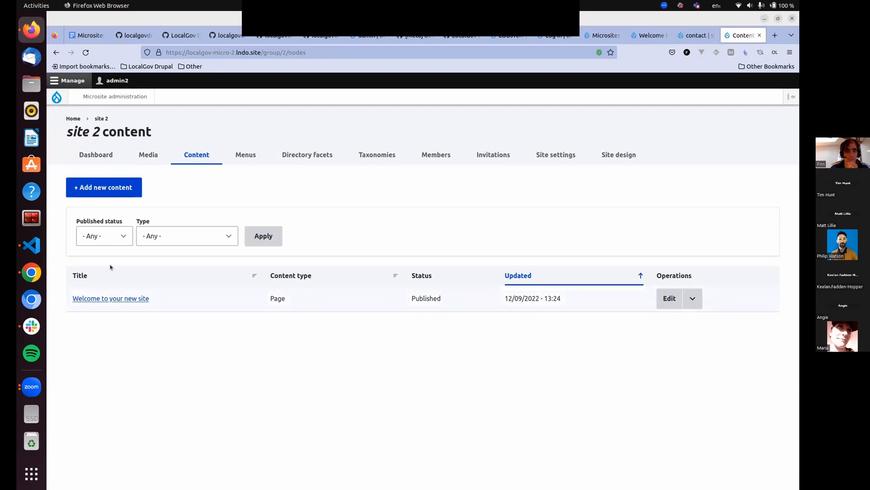
{"action": "mouse_move", "coordinate": [246, 154]}
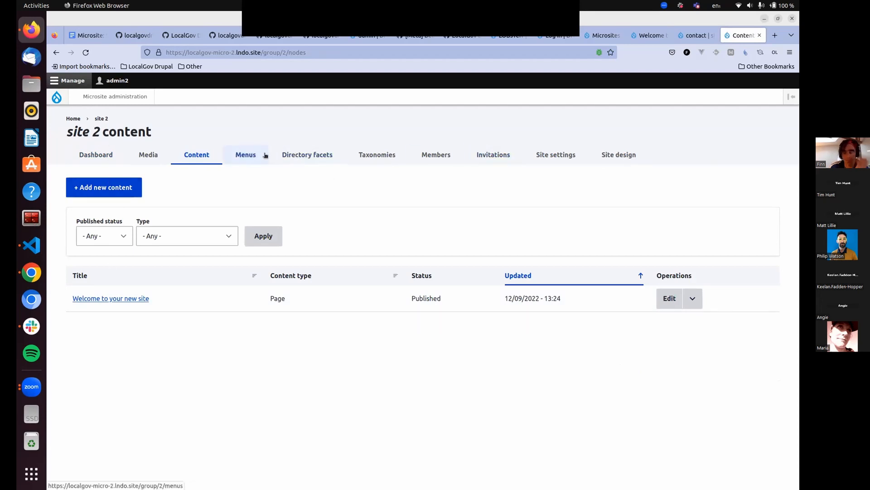
{"action": "mouse_move", "coordinate": [301, 167]}
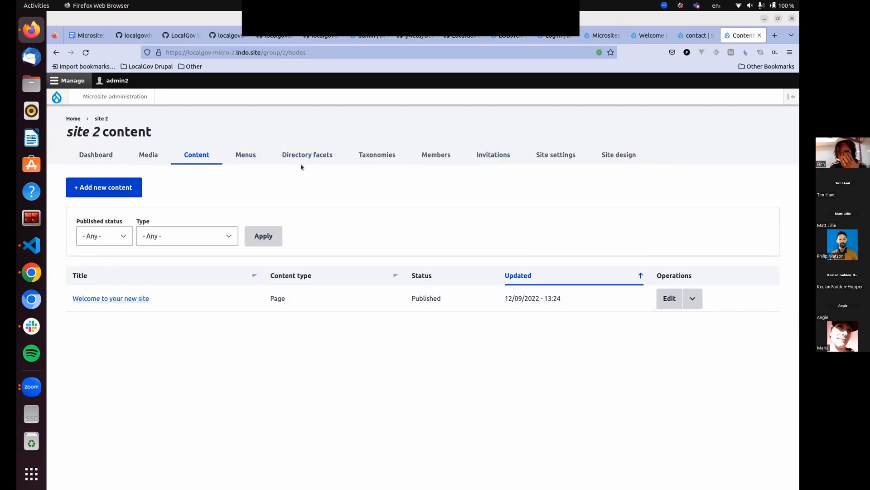
{"action": "mouse_move", "coordinate": [790, 35]}
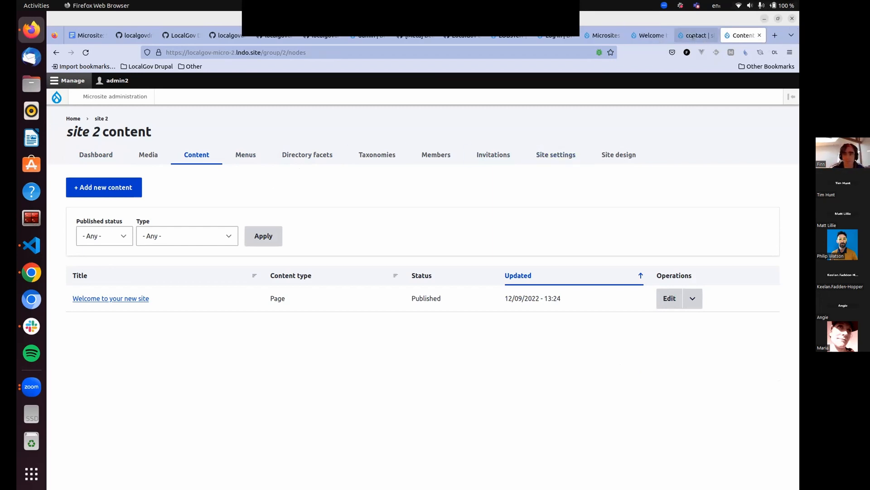
{"action": "left_click", "coordinate": [694, 35]}
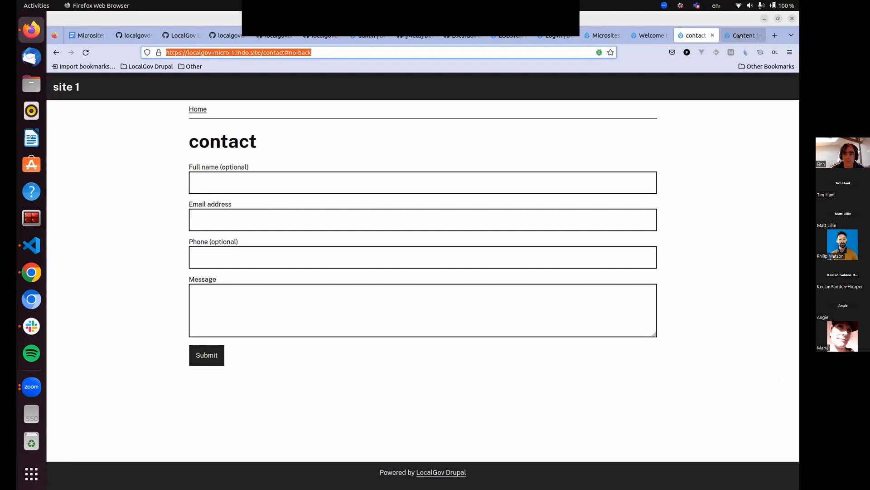
{"action": "left_click", "coordinate": [742, 36]}
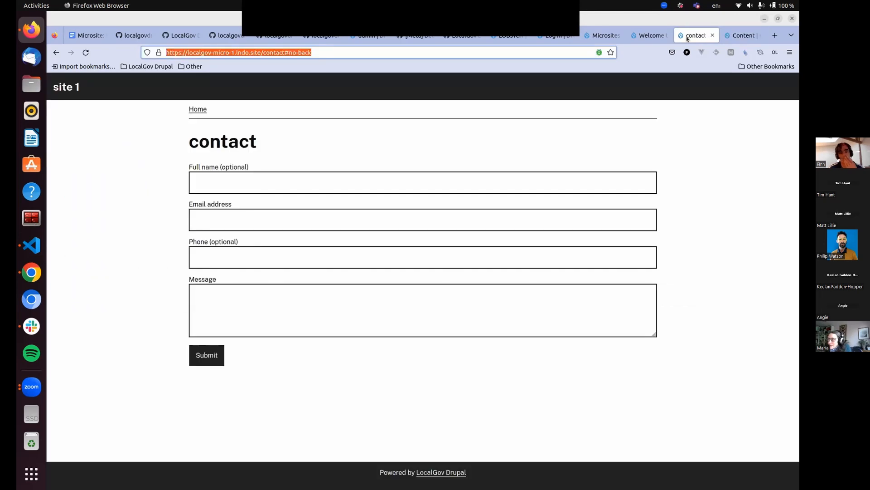
Step: On site 2's Members list, edit the second member (admin1), untick Admin and save
{"action": "left_click", "coordinate": [742, 35]}
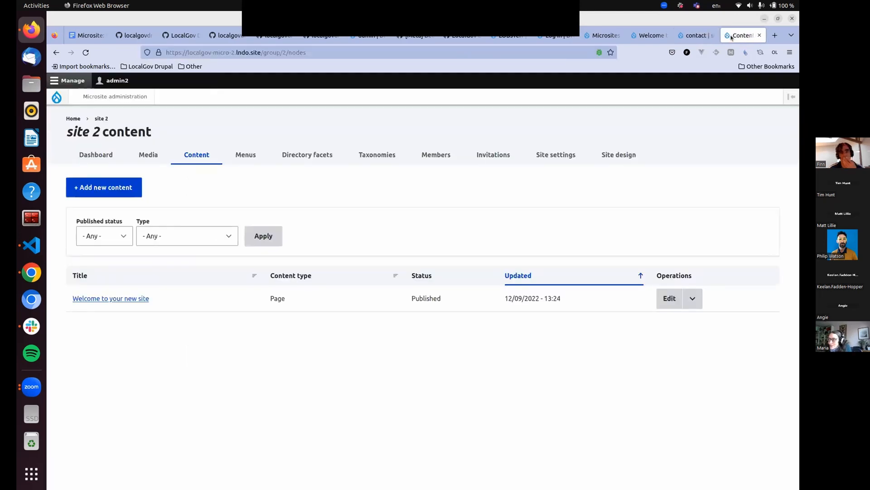
{"action": "mouse_move", "coordinate": [436, 154]}
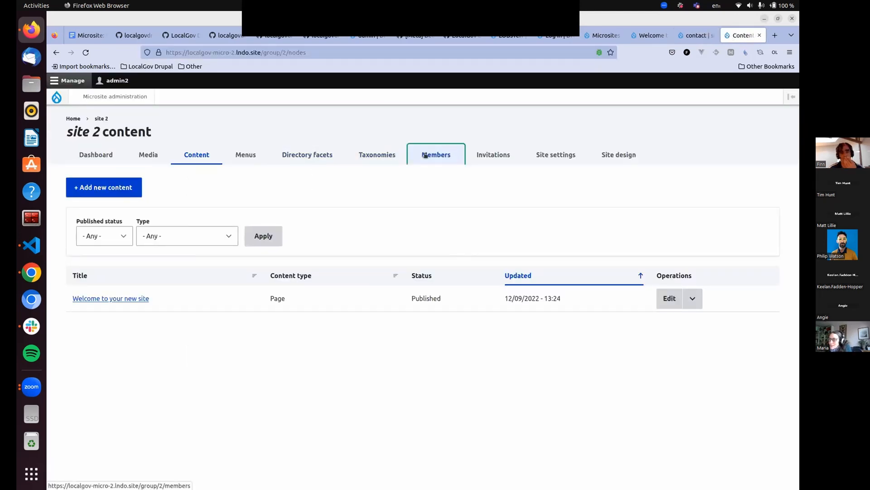
{"action": "left_click", "coordinate": [436, 154]}
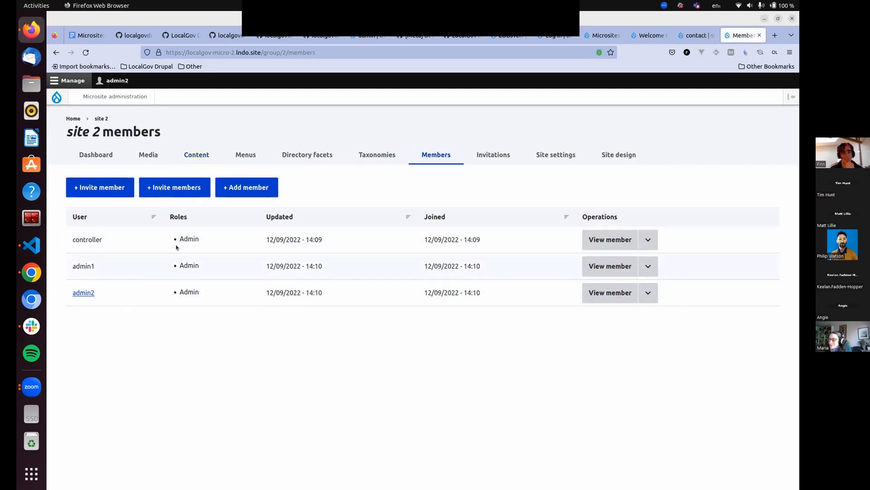
{"action": "left_click", "coordinate": [647, 265]}
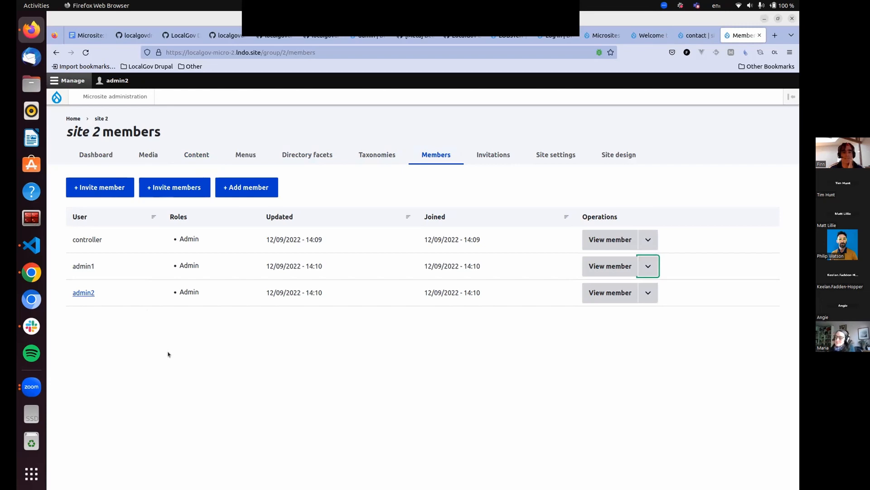
{"action": "left_click", "coordinate": [647, 265]}
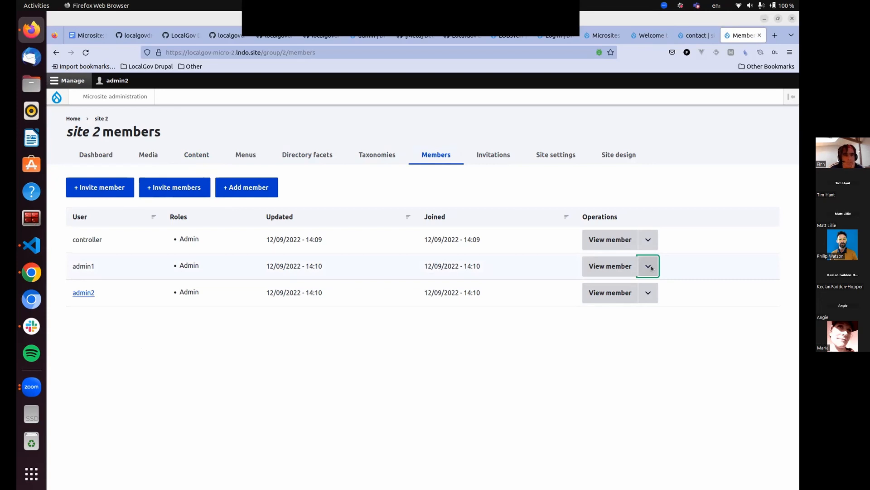
{"action": "left_click", "coordinate": [648, 266]}
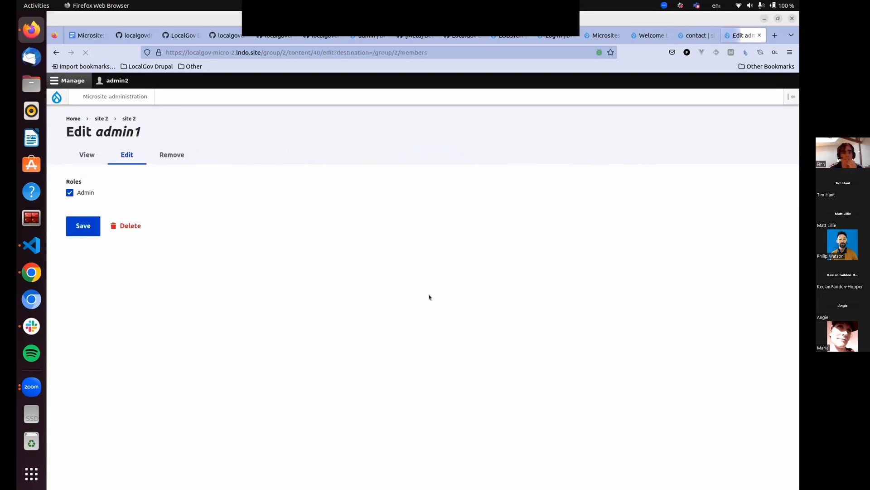
{"action": "left_click", "coordinate": [69, 192]}
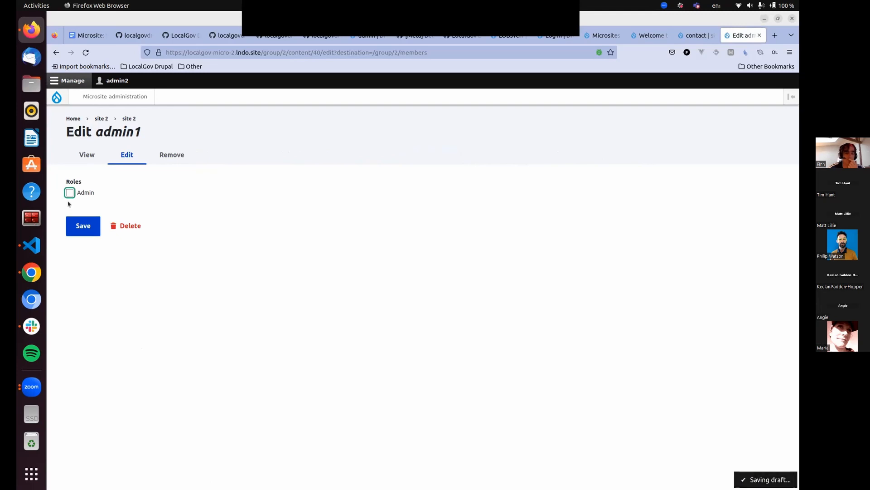
{"action": "left_click", "coordinate": [83, 226]}
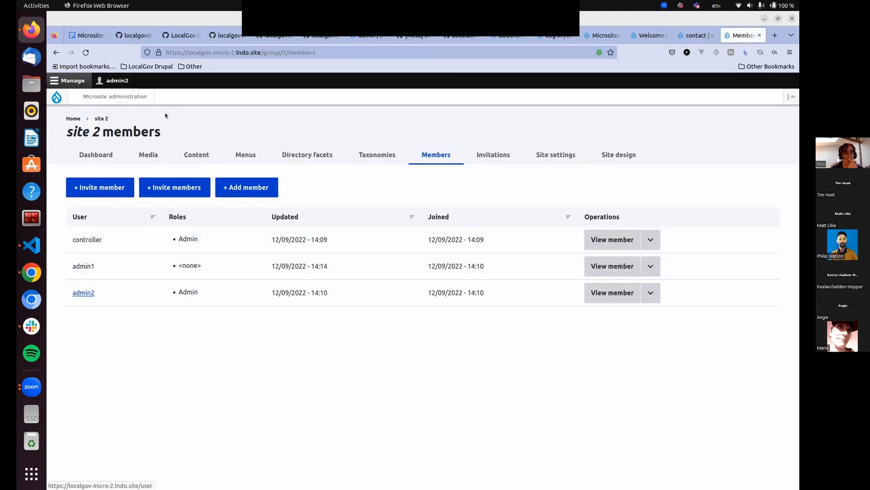
{"action": "mouse_move", "coordinate": [117, 81]}
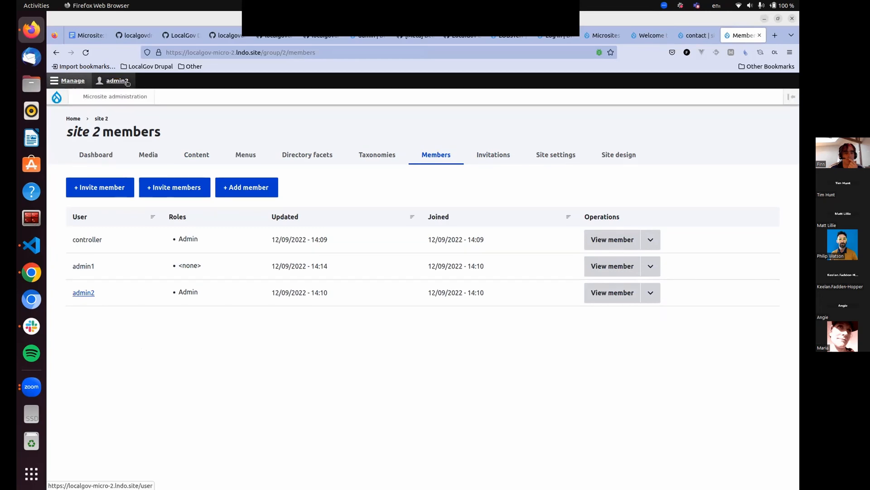
Step: Sign in to site 2 as the demoted admin1
{"action": "left_click", "coordinate": [115, 96]}
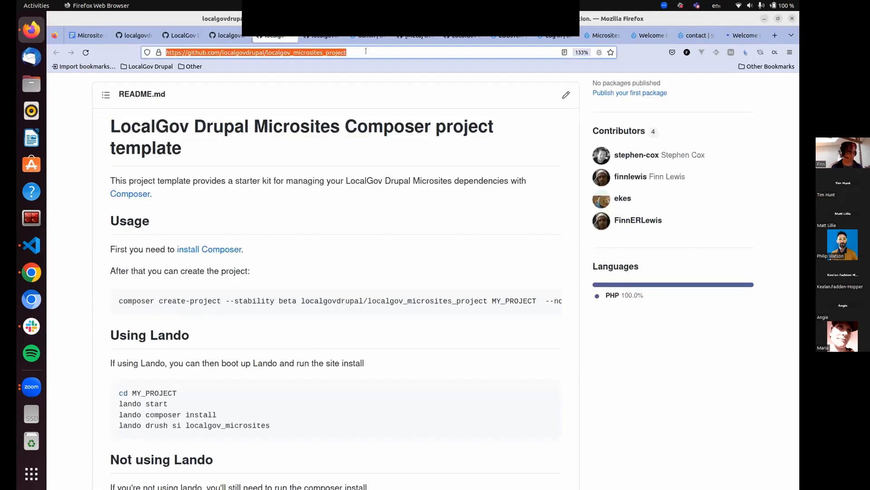
{"action": "left_click", "coordinate": [743, 36]}
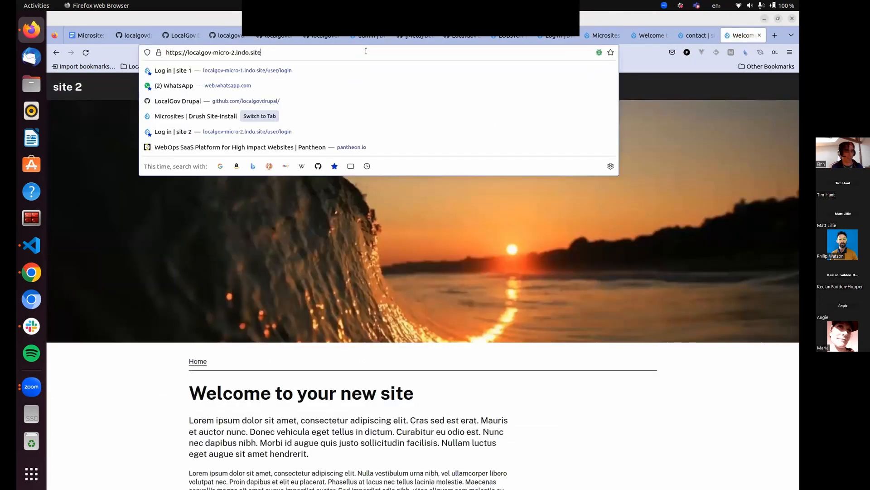
{"action": "type", "text": "/s"}
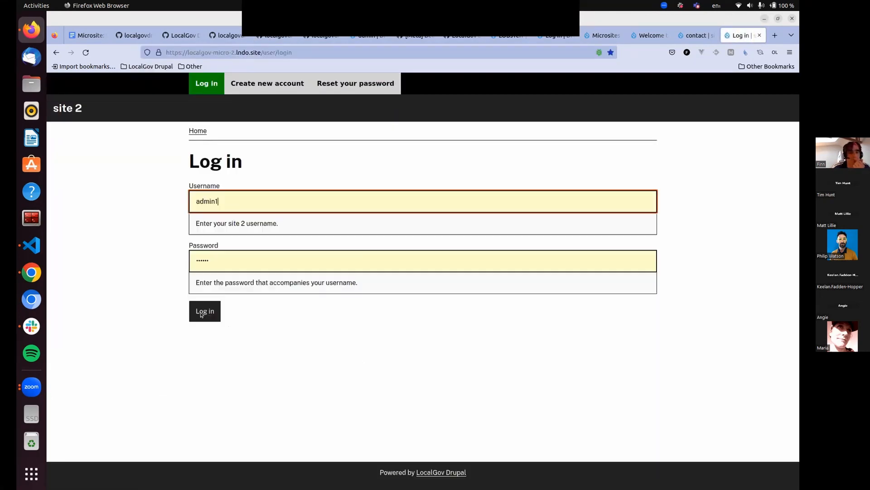
{"action": "left_click", "coordinate": [204, 311]}
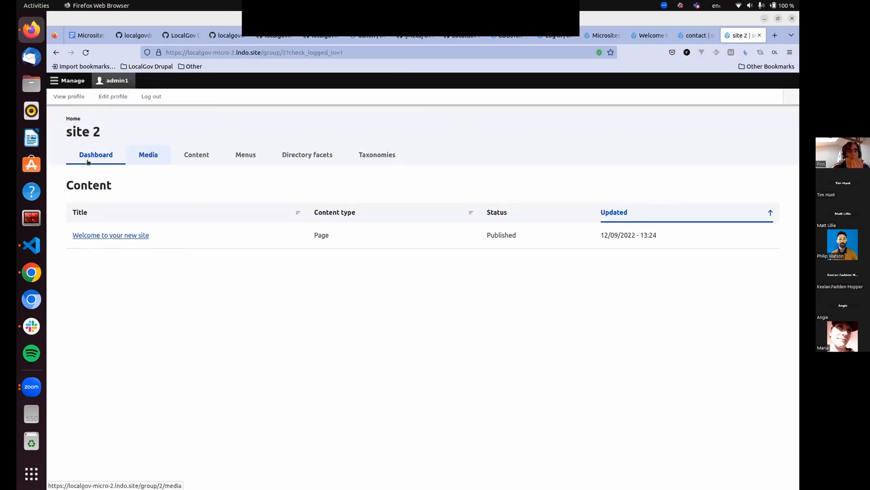
Step: Review site 2's Media, Content, Menus and Taxonomies sections as admin1
{"action": "left_click", "coordinate": [147, 154]}
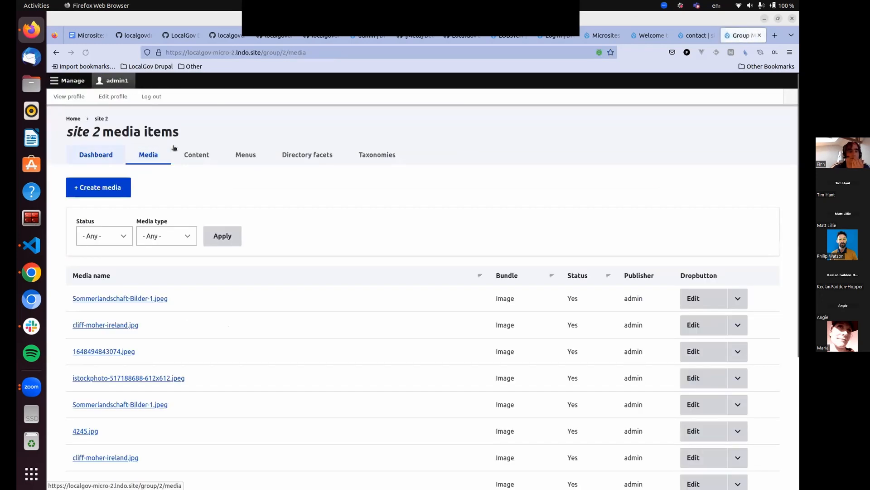
{"action": "left_click", "coordinate": [197, 155]}
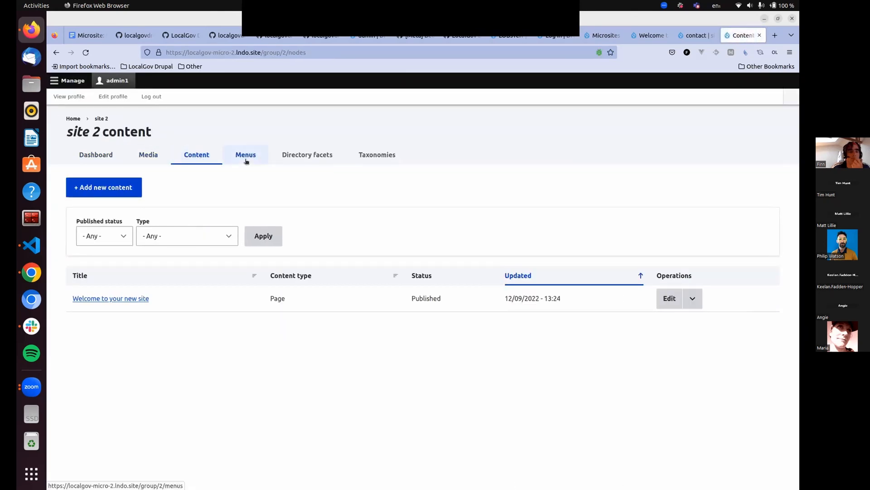
{"action": "left_click", "coordinate": [245, 154]}
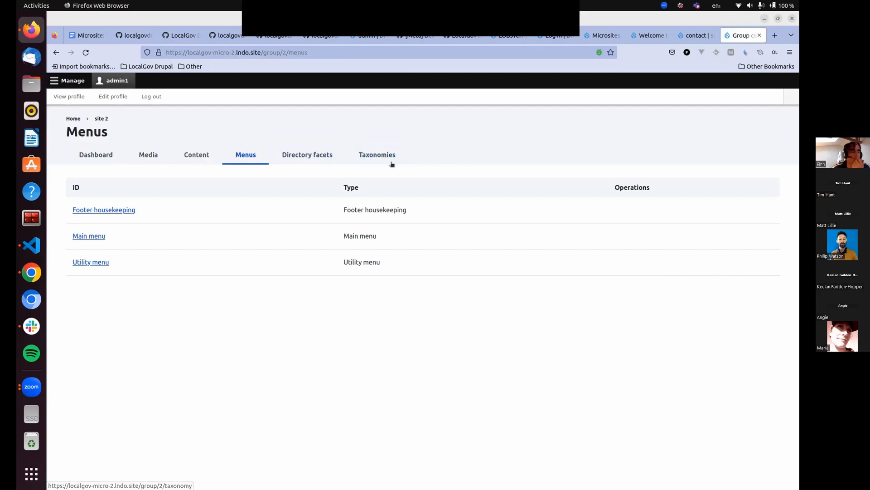
{"action": "mouse_move", "coordinate": [242, 187]}
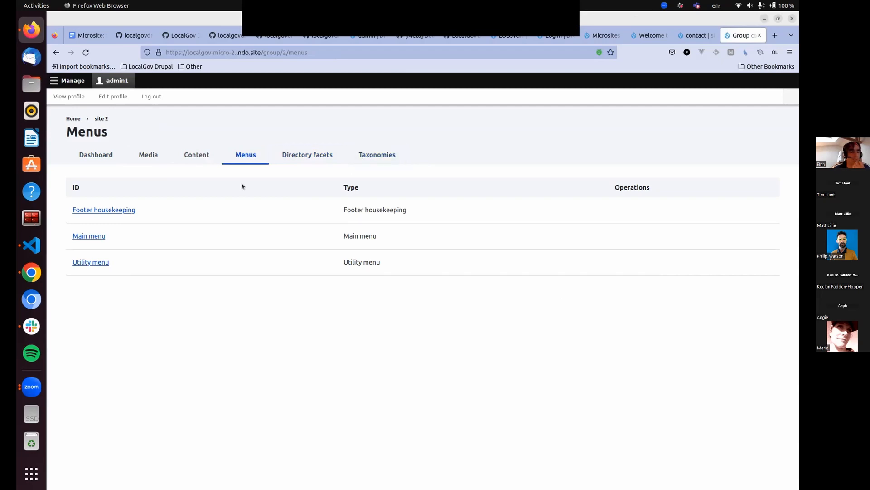
{"action": "left_click", "coordinate": [377, 154]}
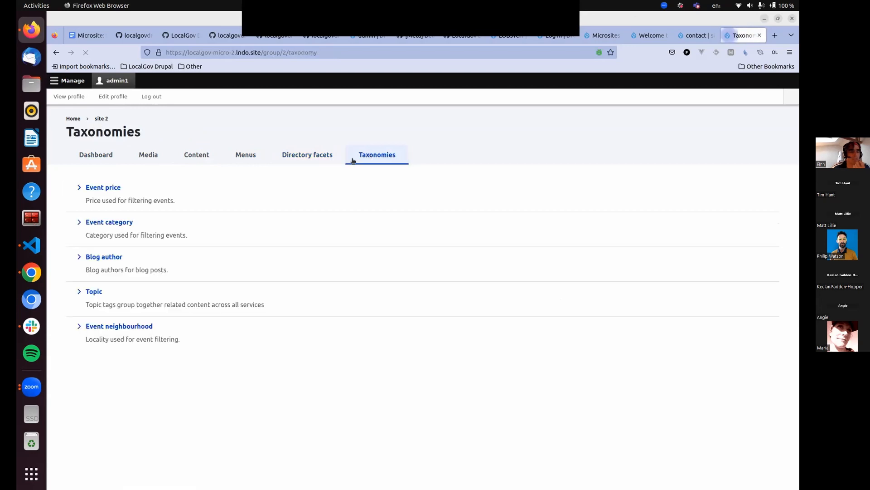